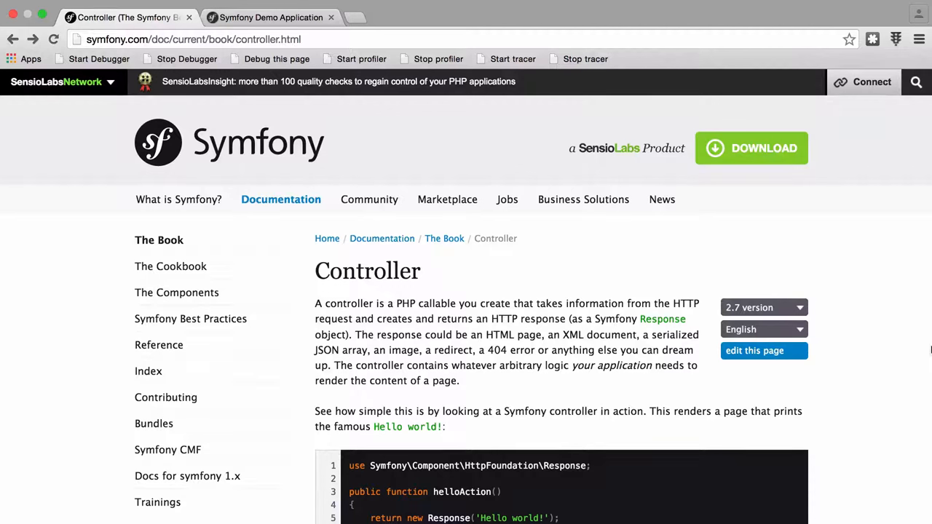
pyautogui.moveTo(570, 340)
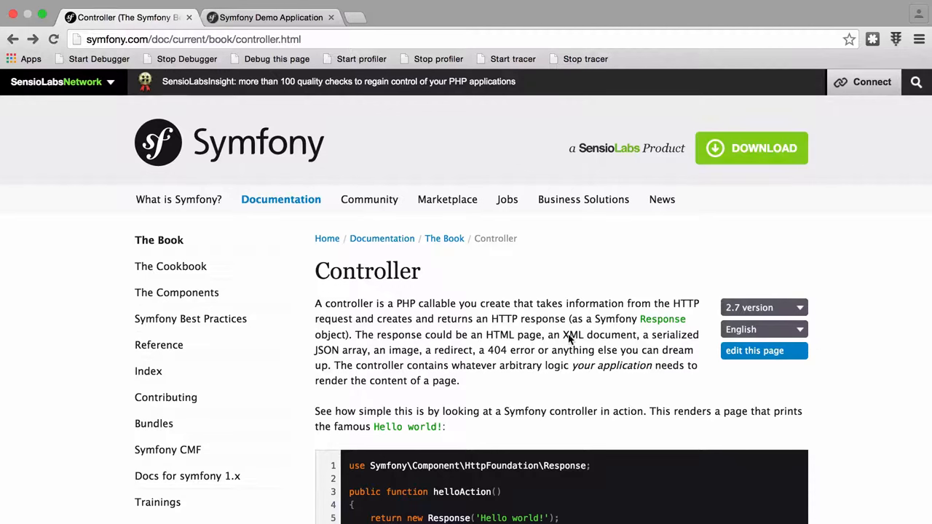
pyautogui.moveTo(381, 238)
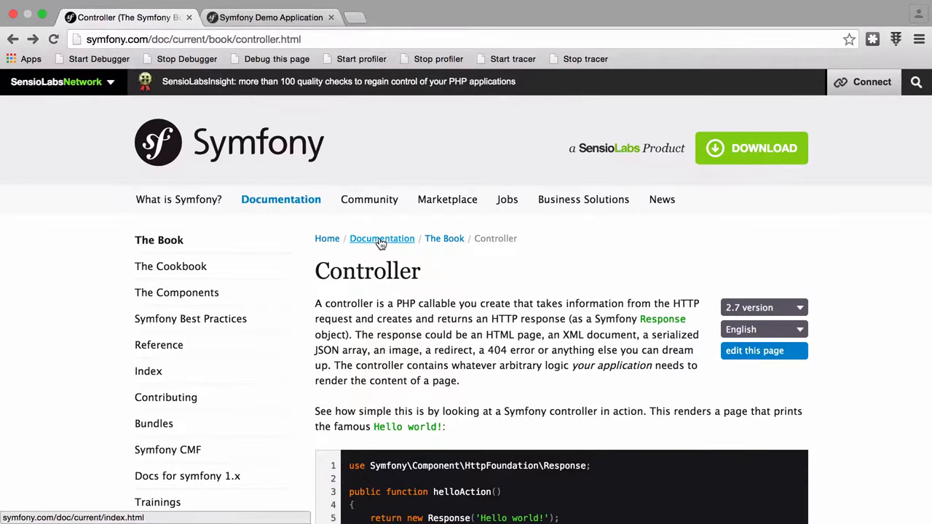
pyautogui.moveTo(474, 337)
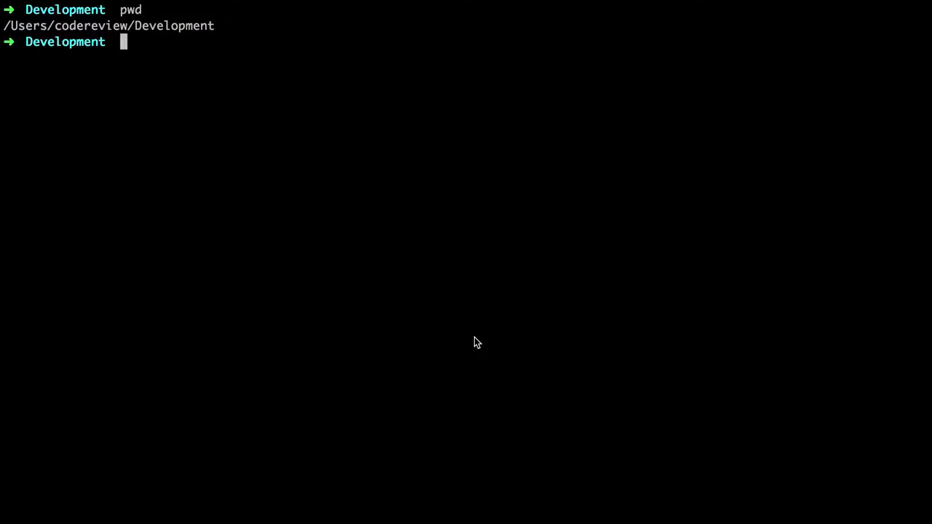
# - From symfony_demo, run php app/console and browse the command list from help to yaml:lint
pyautogui.write('cd symfony_demo')
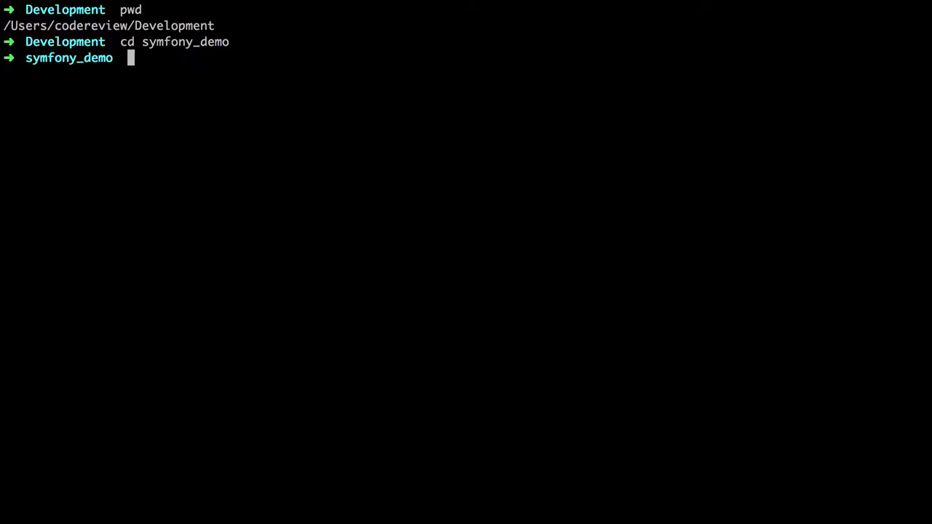
pyautogui.write('php app/cons')
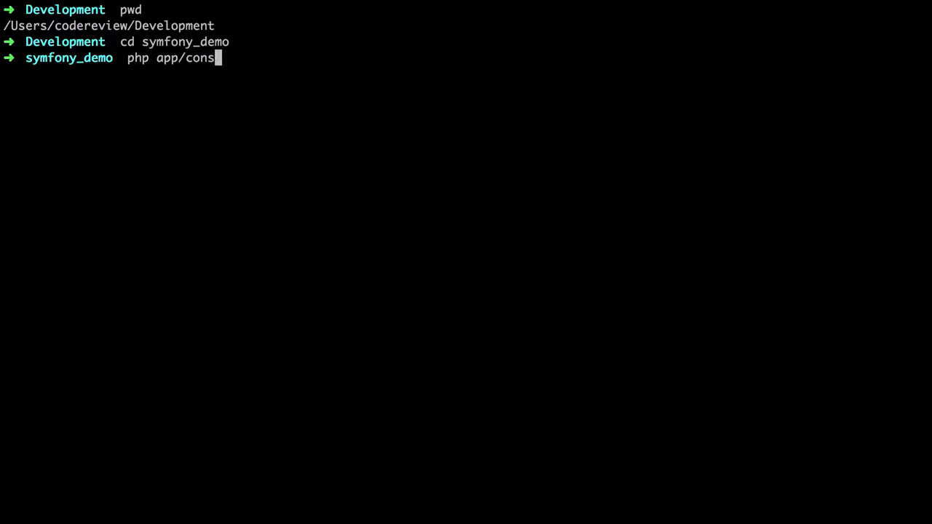
pyautogui.press('Return')
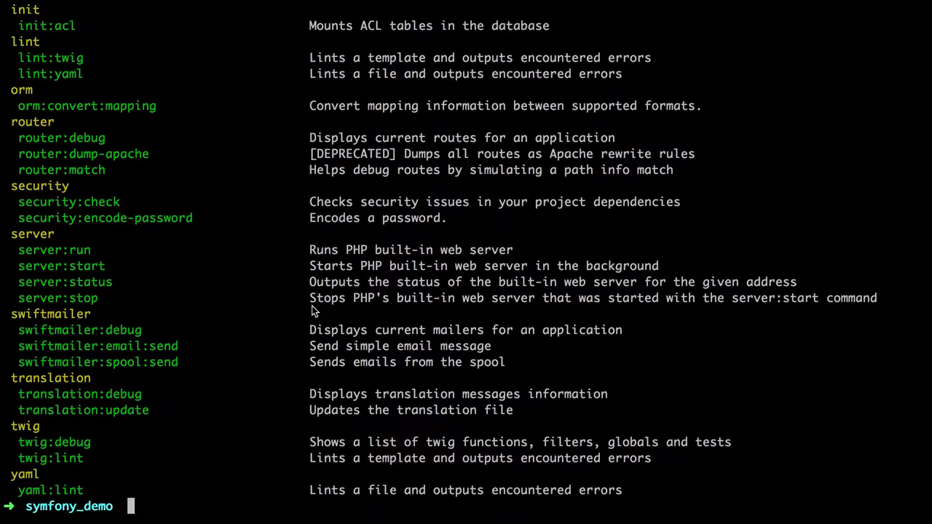
pyautogui.scroll(3)
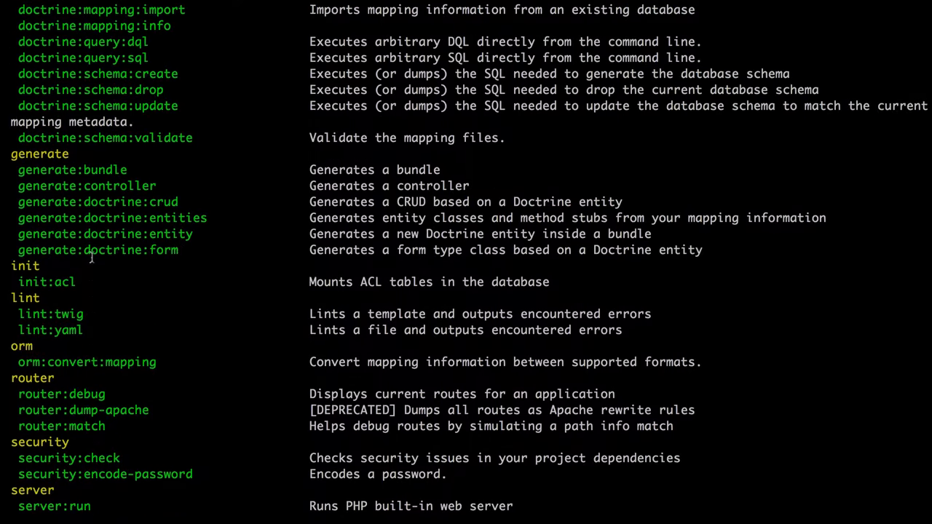
pyautogui.scroll(3)
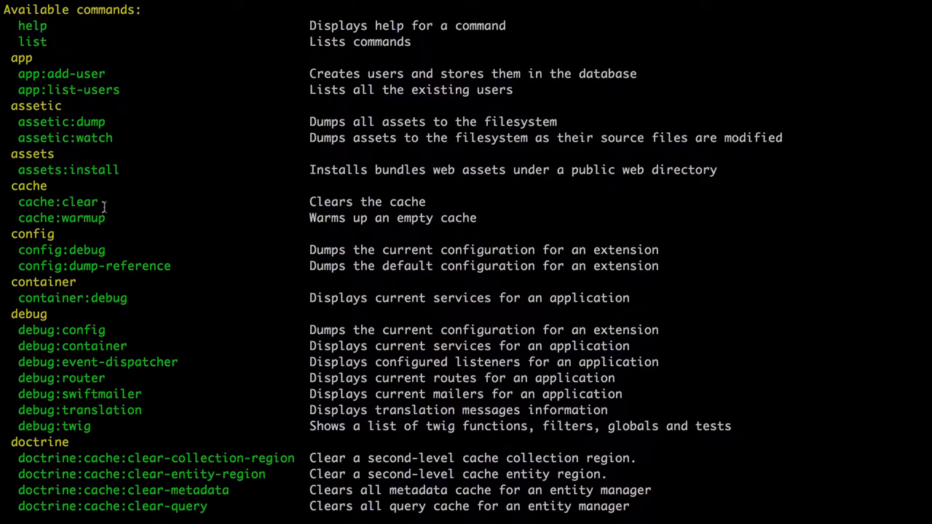
pyautogui.scroll(-3)
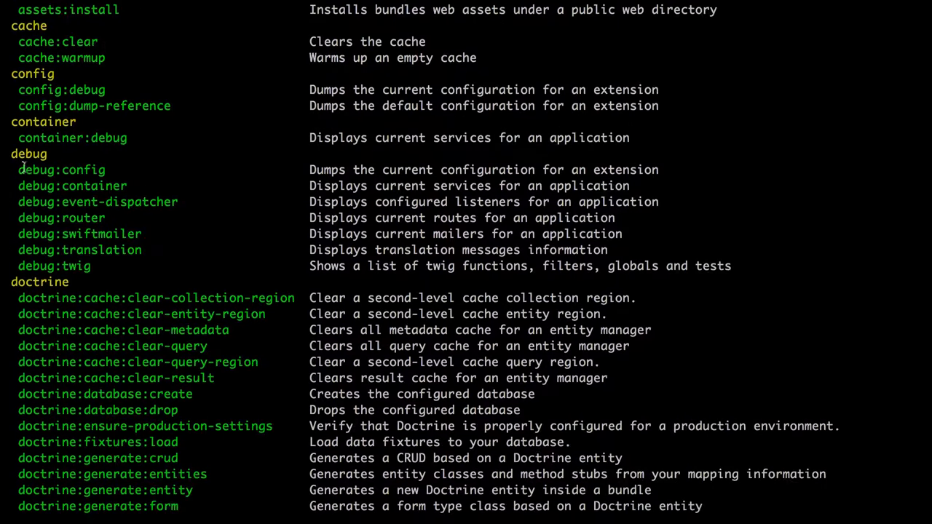
pyautogui.moveTo(86, 214)
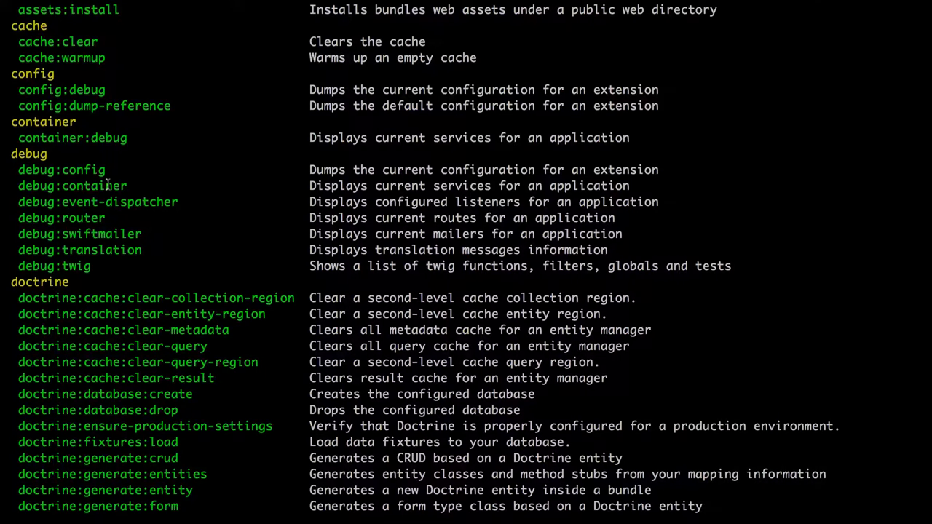
pyautogui.scroll(-3)
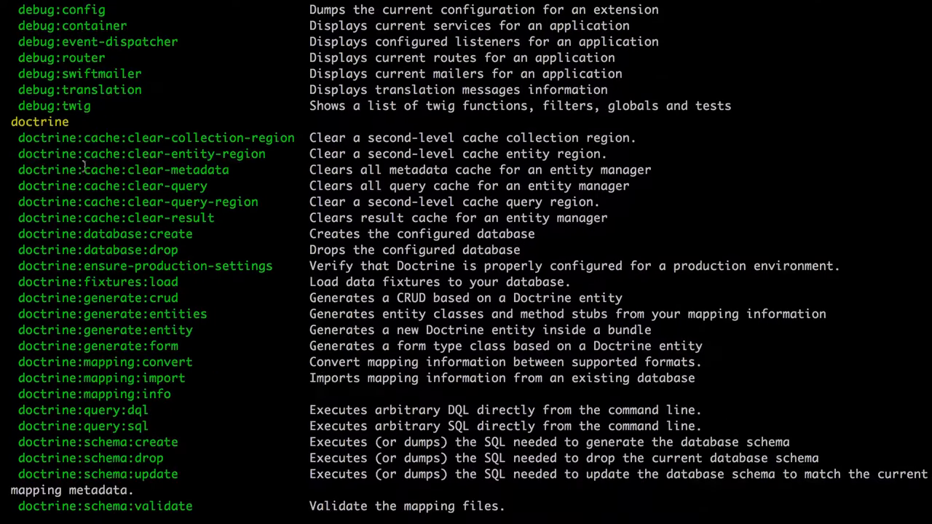
pyautogui.scroll(-3)
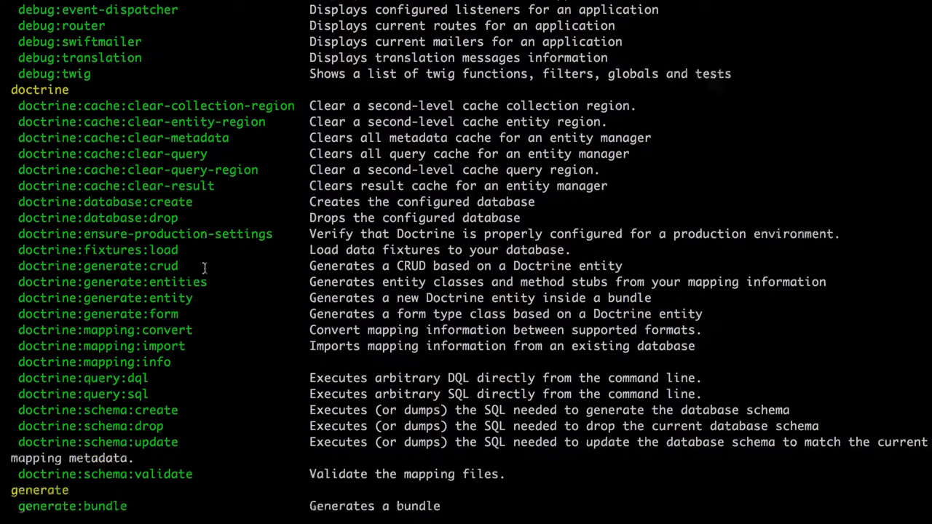
pyautogui.scroll(-3)
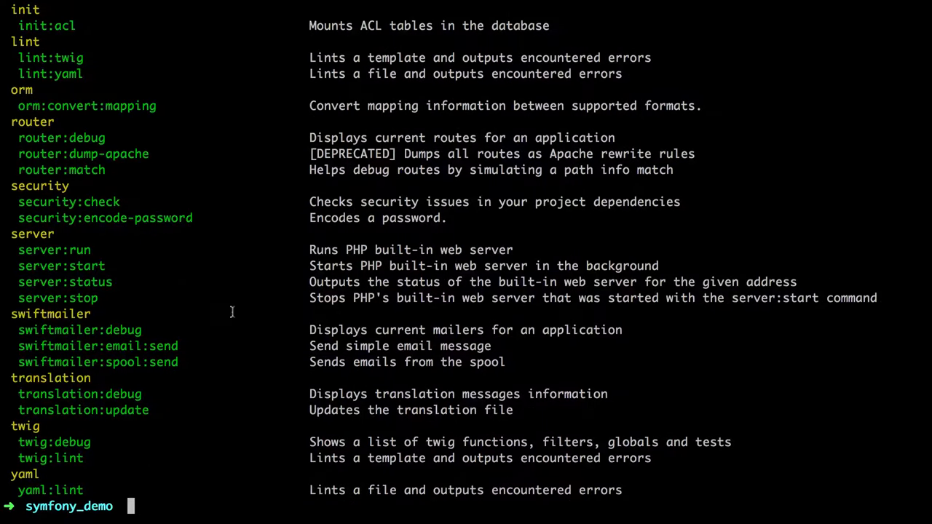
# - Run php app/console cache:clear to clear the dev environment cache
pyautogui.write('php app/console')
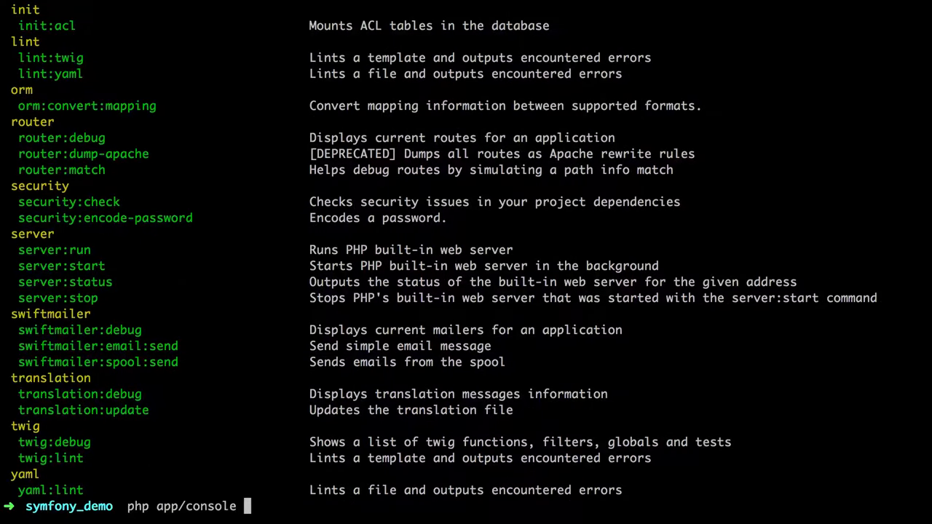
pyautogui.write('cache:clear')
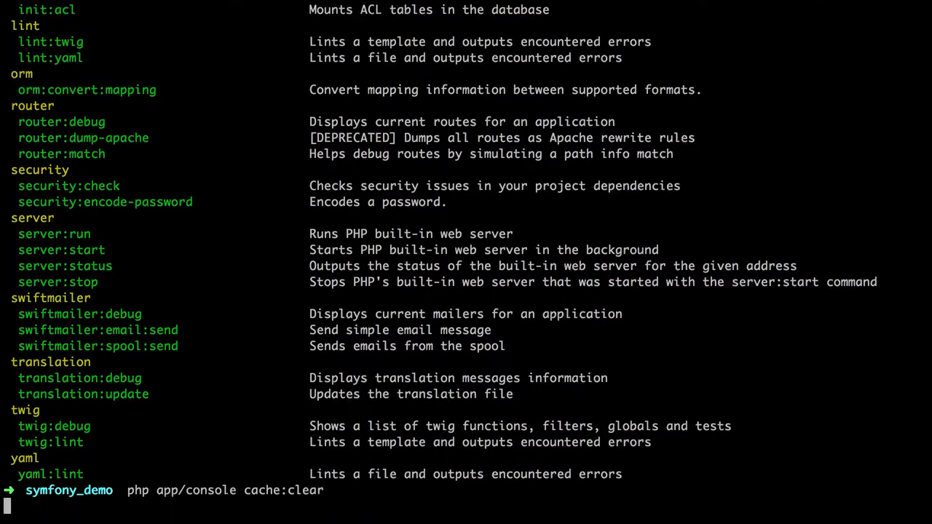
pyautogui.press('Return')
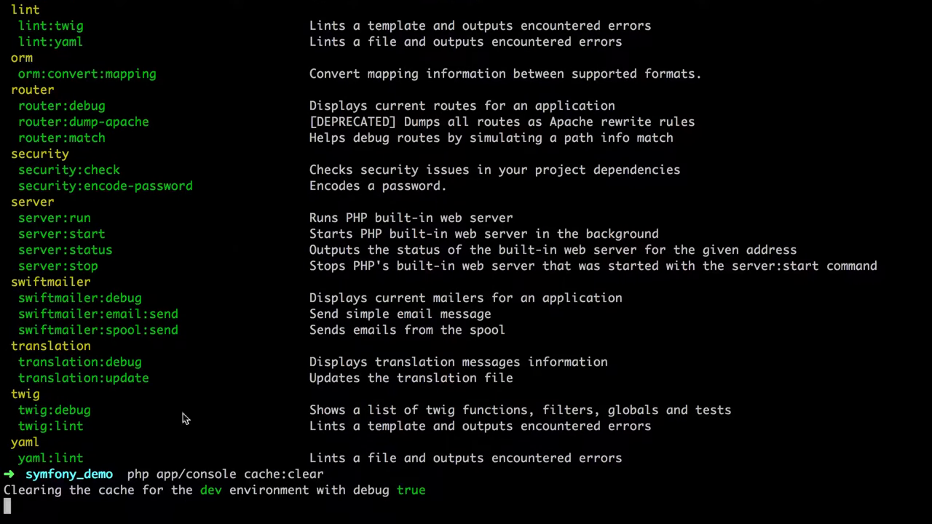
pyautogui.press('Return')
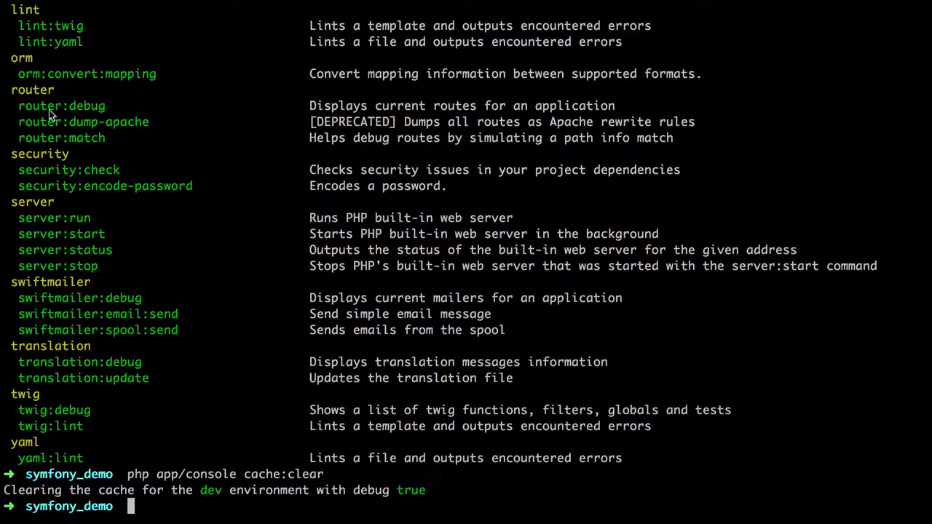
pyautogui.moveTo(275, 499)
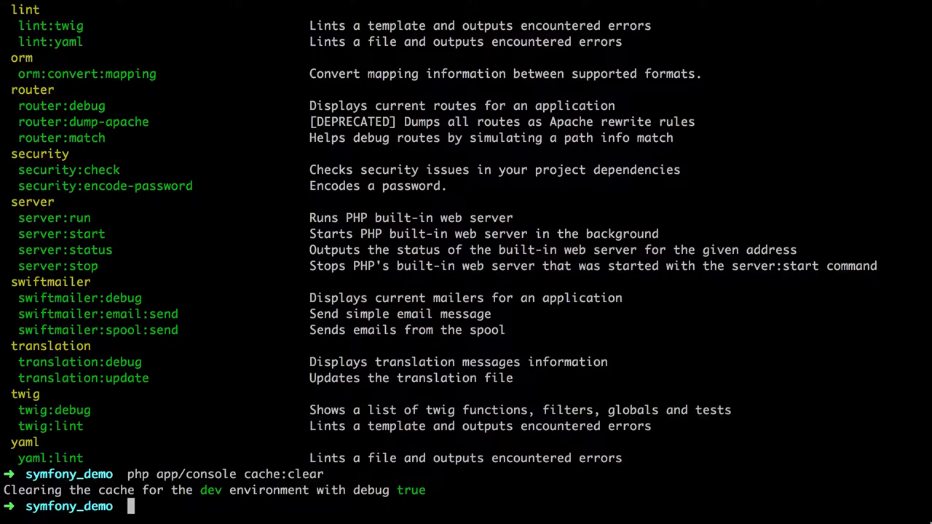
# - Move up to Development and run symfony new intro to install Symfony 2.7.1
pyautogui.write('cd ..')
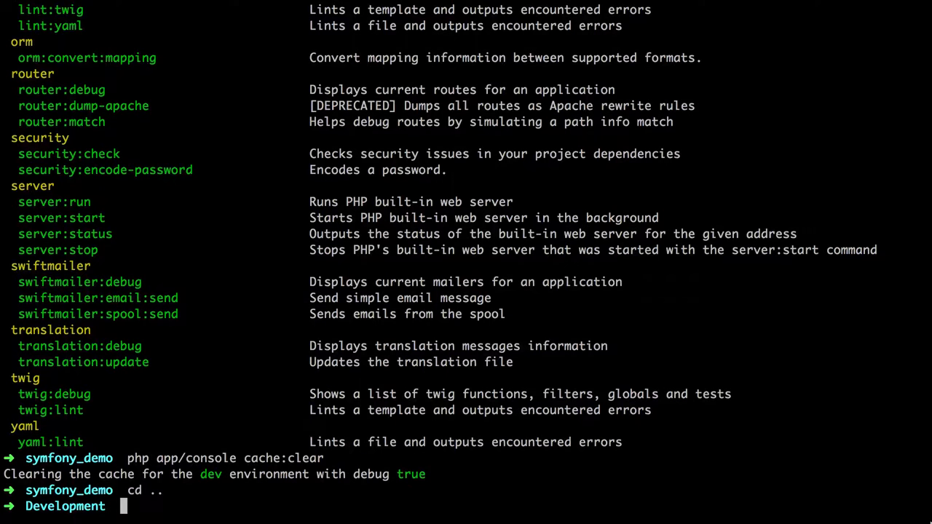
pyautogui.write('symfont')
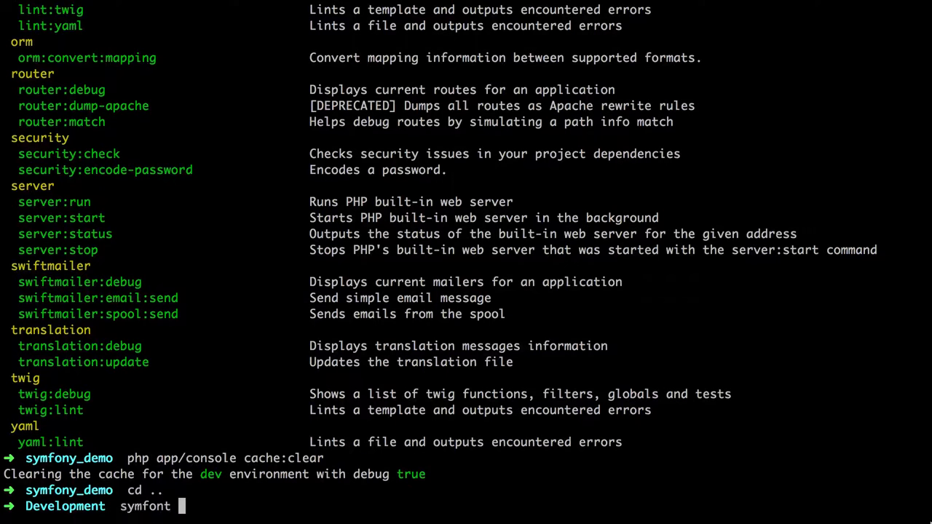
pyautogui.write('new intro')
pyautogui.write('cd')
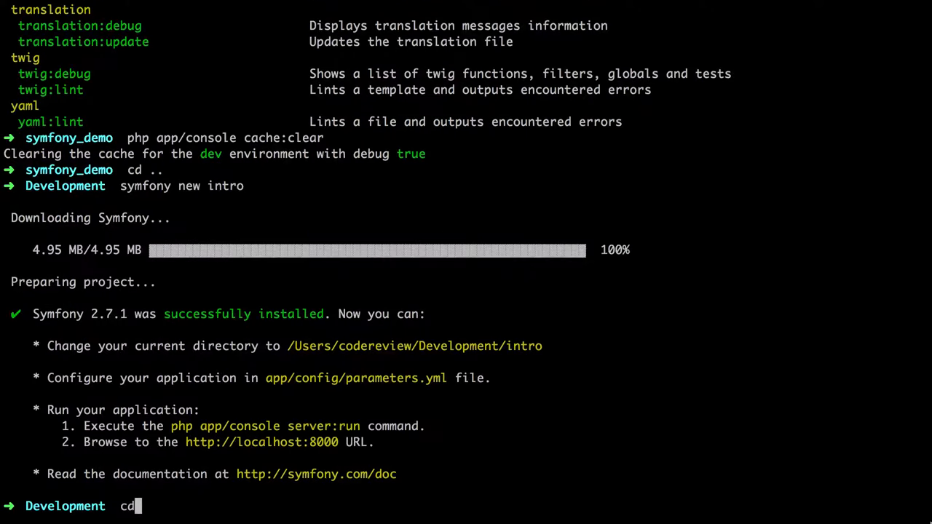
pyautogui.press('Return')
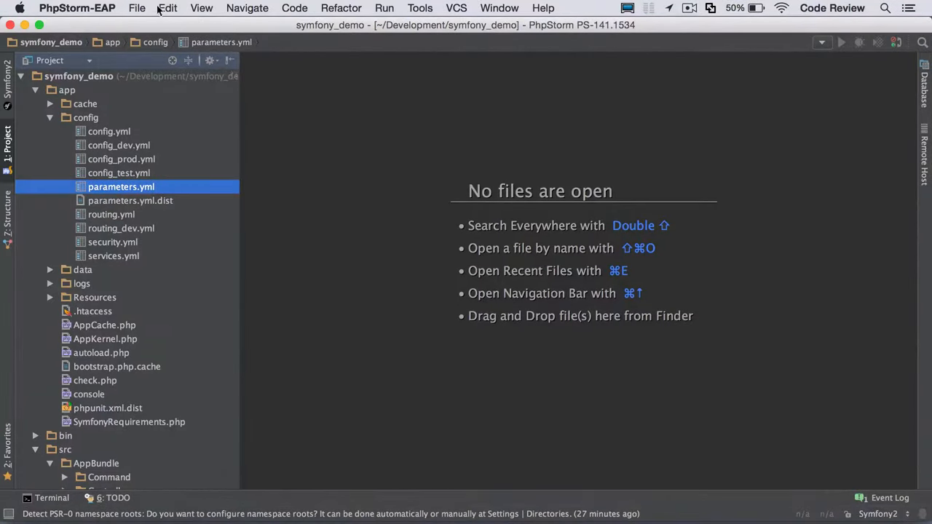
# - Create a project from existing sources in ~/Development/intro and open it in this window
pyautogui.click(137, 8)
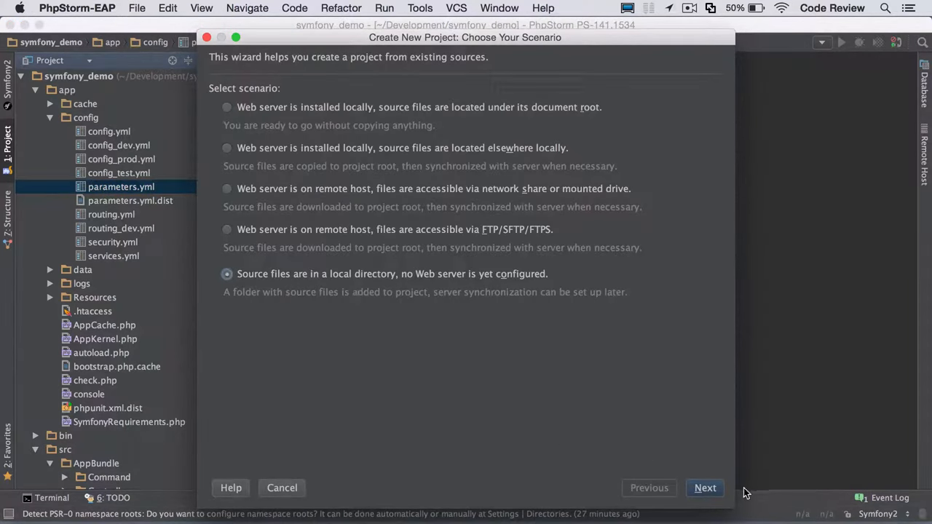
pyautogui.click(704, 488)
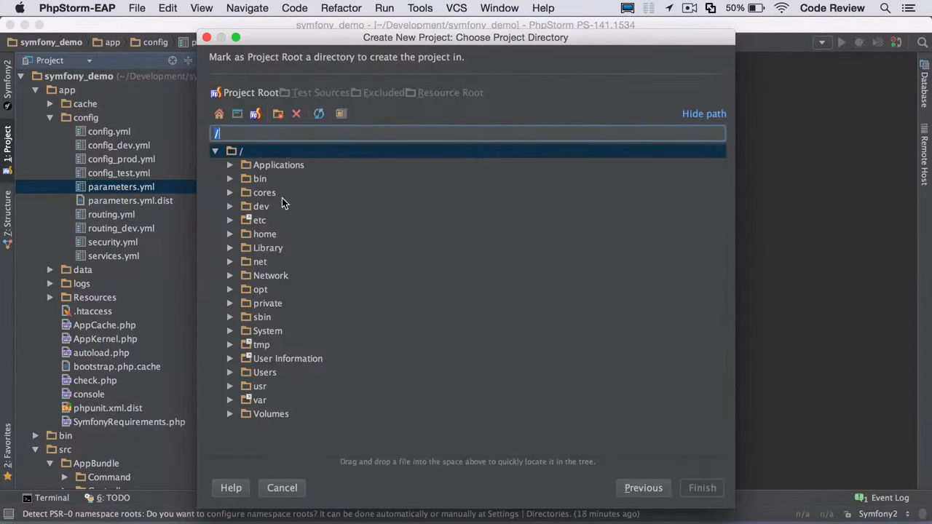
pyautogui.click(264, 372)
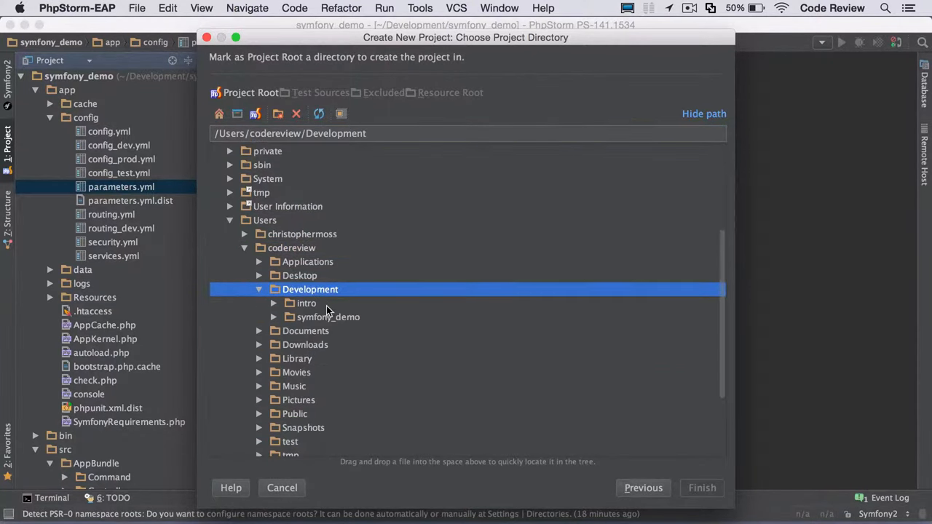
pyautogui.click(306, 303)
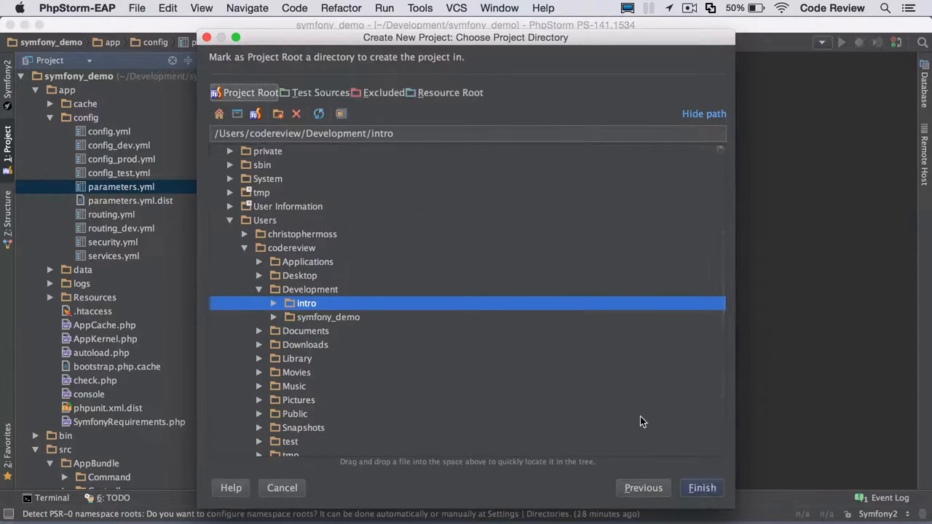
pyautogui.click(701, 488)
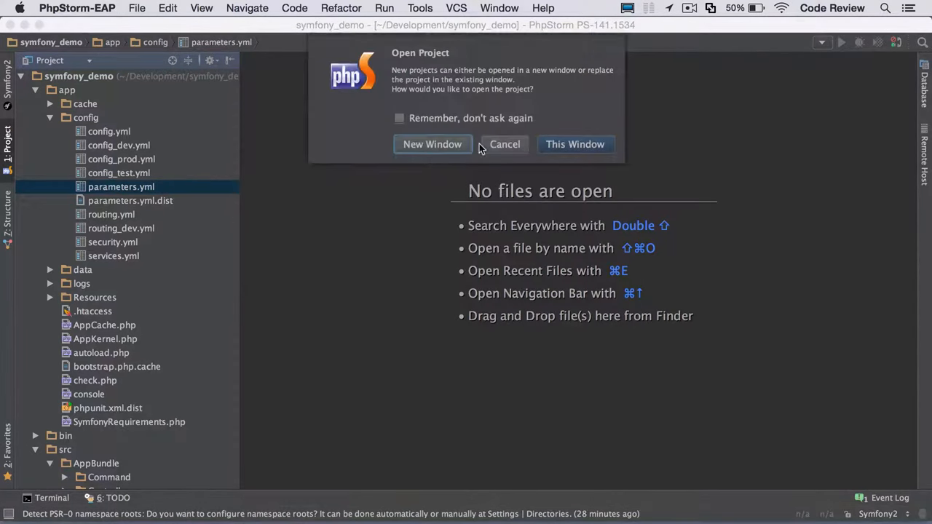
pyautogui.click(574, 143)
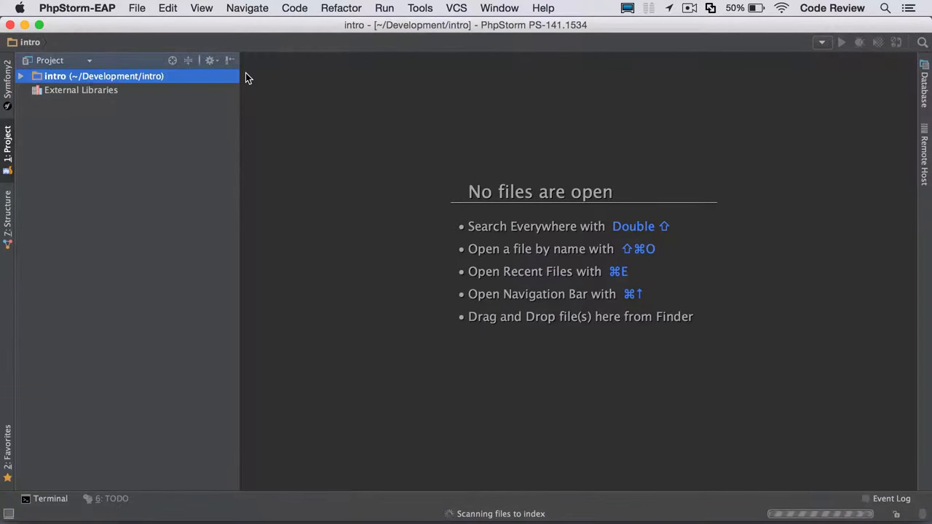
# - Expand the intro root node and its app folder in the Project view
pyautogui.click(21, 75)
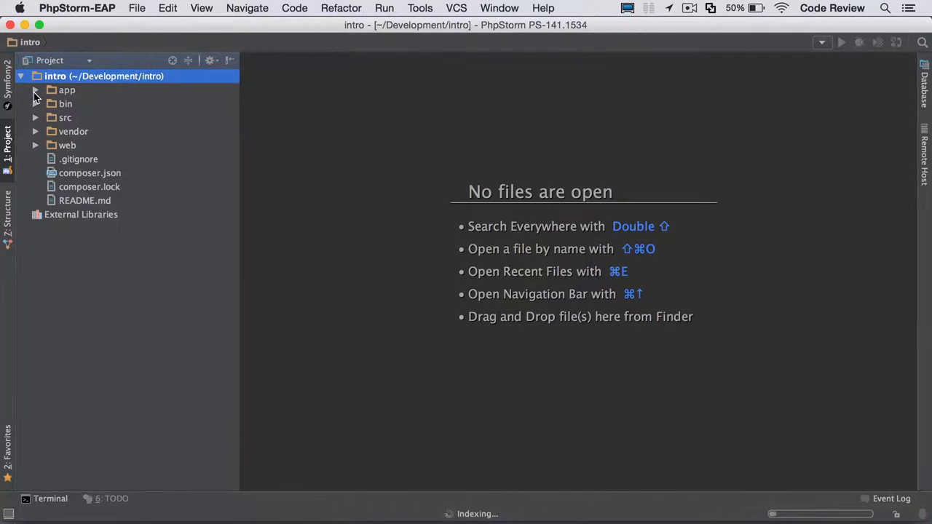
pyautogui.click(35, 90)
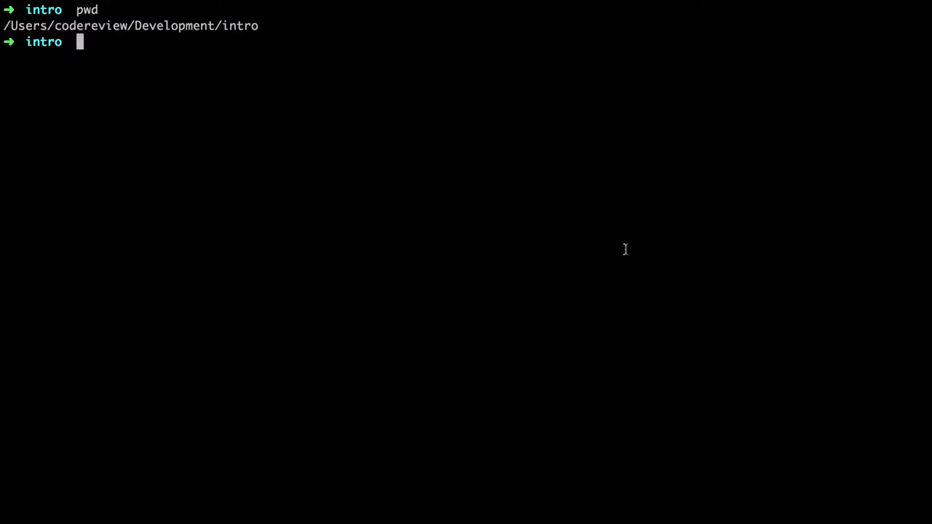
# - Run php app/console debug:router to list routes, including homepage at /app/example
pyautogui.write('php')
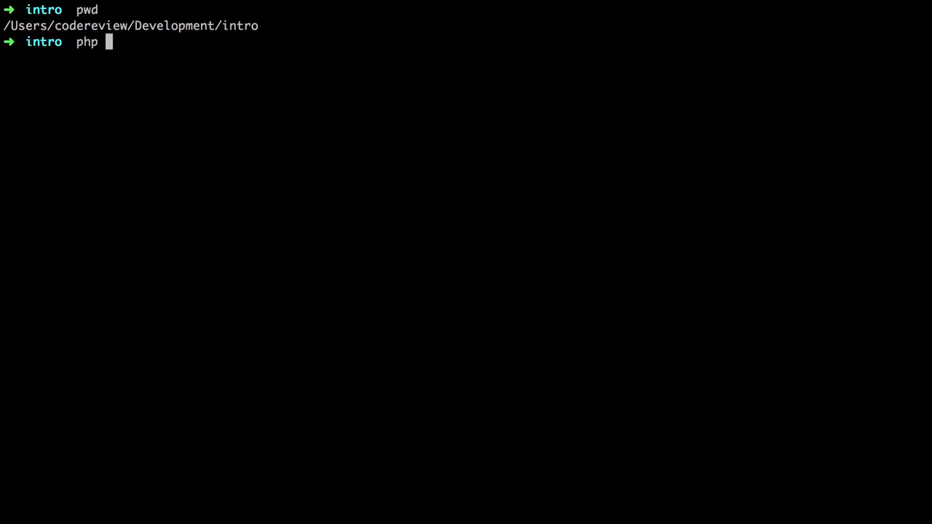
pyautogui.write('app/console debug:router')
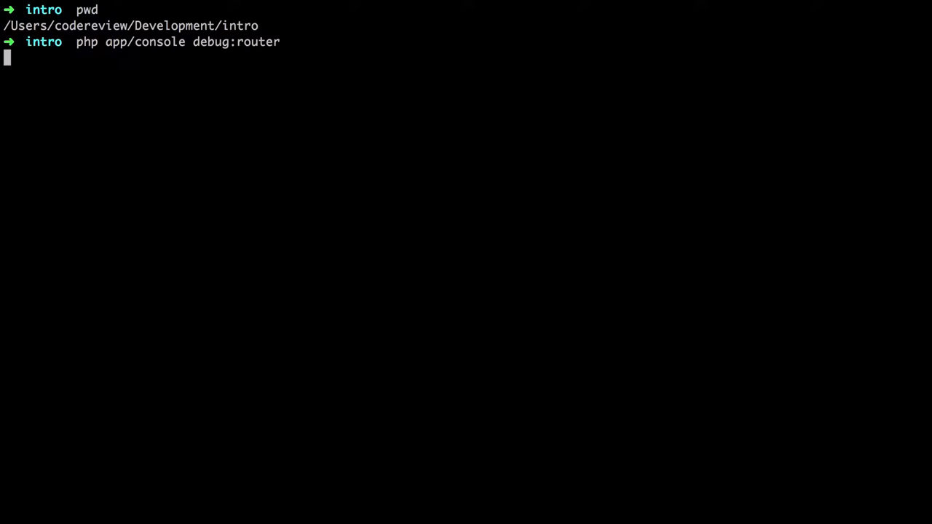
pyautogui.press('Return')
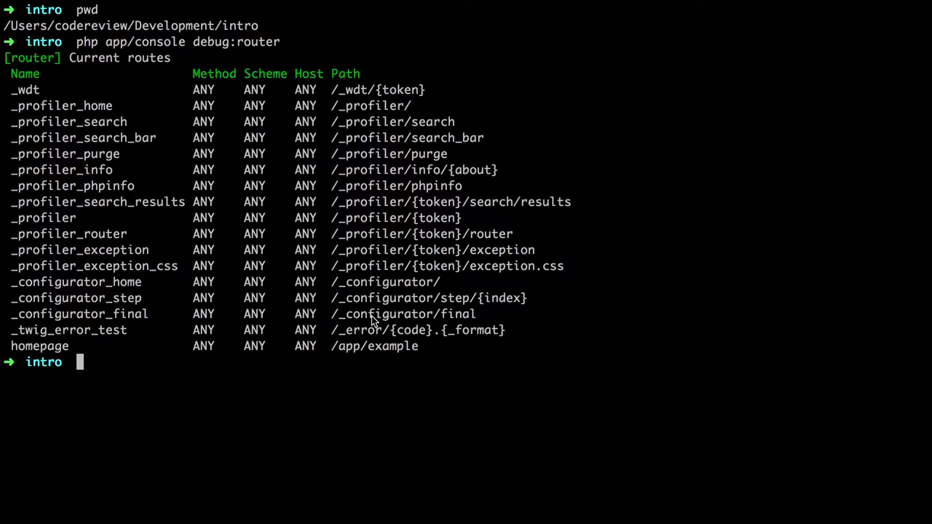
pyautogui.moveTo(377, 354)
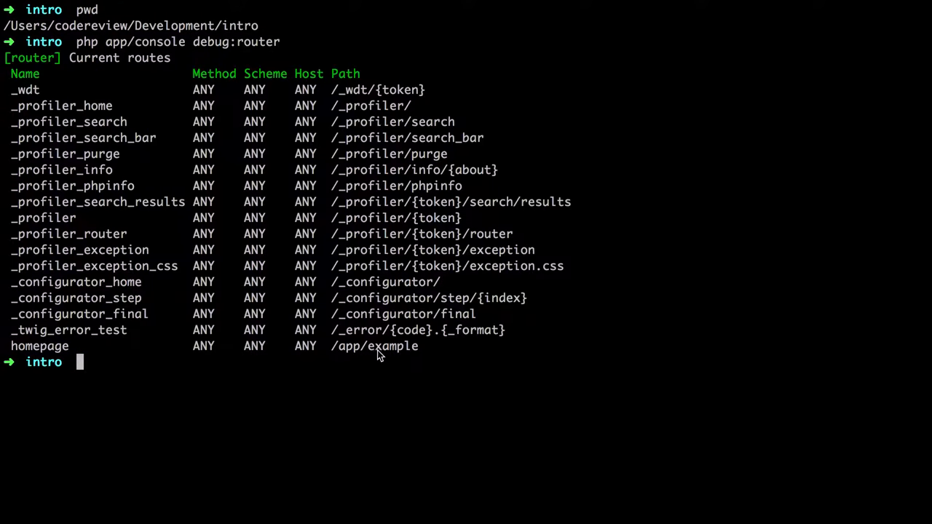
pyautogui.moveTo(397, 357)
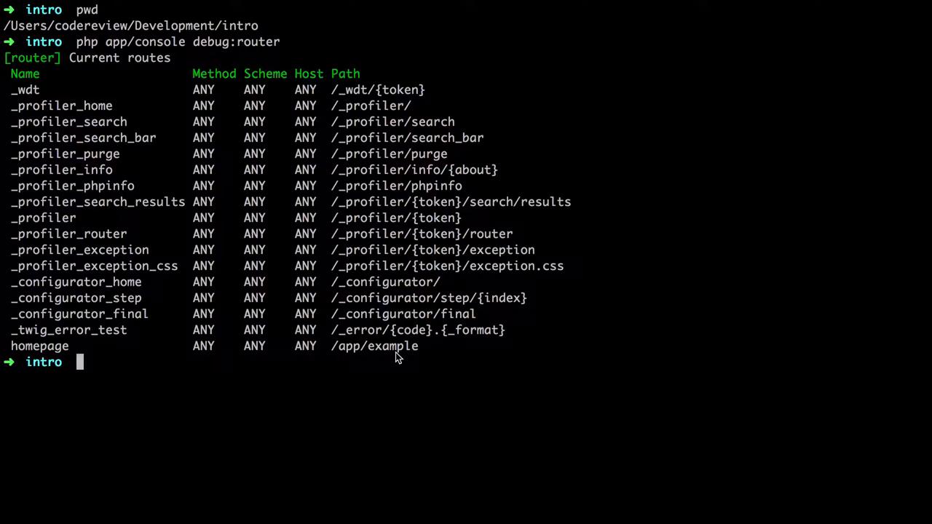
pyautogui.moveTo(393, 355)
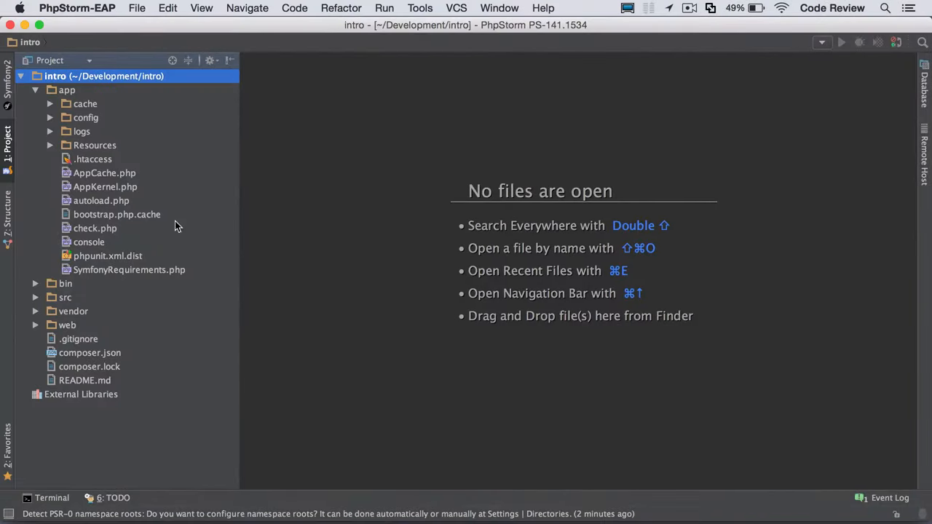
# - Open DefaultController.php, select its /app/example route path, and type php app/console server:run
pyautogui.click(65, 297)
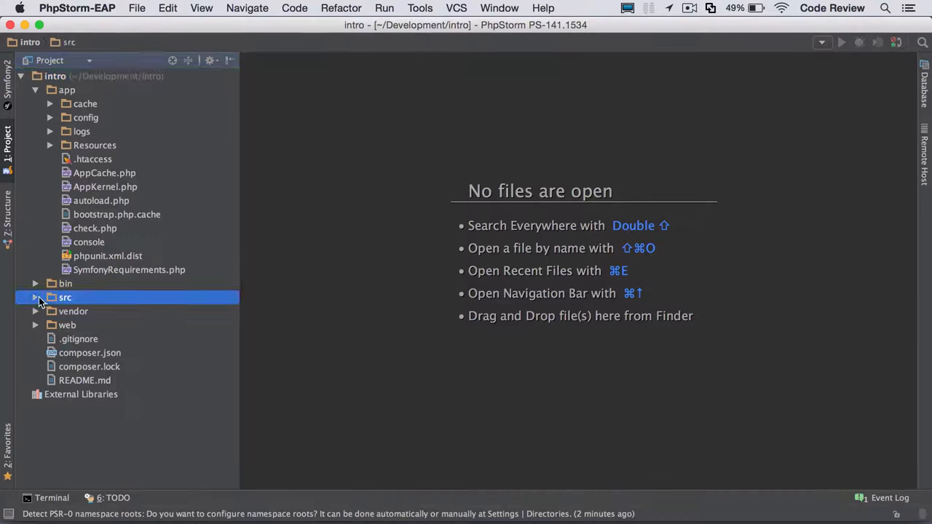
pyautogui.click(35, 297)
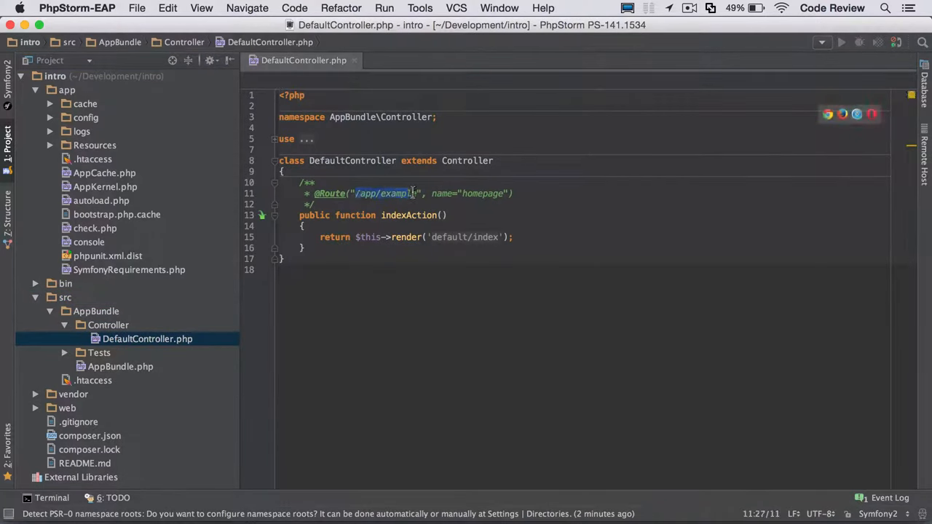
pyautogui.click(283, 171)
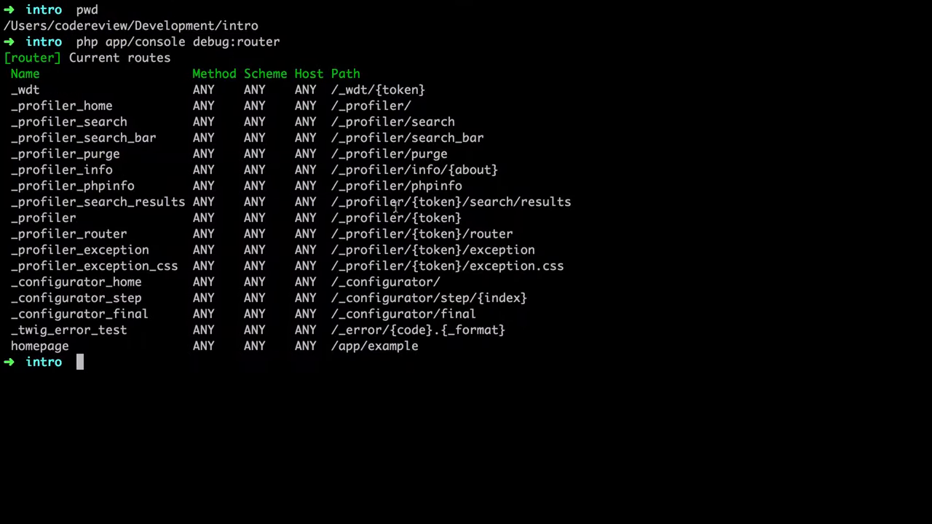
pyautogui.write('php app/conso')
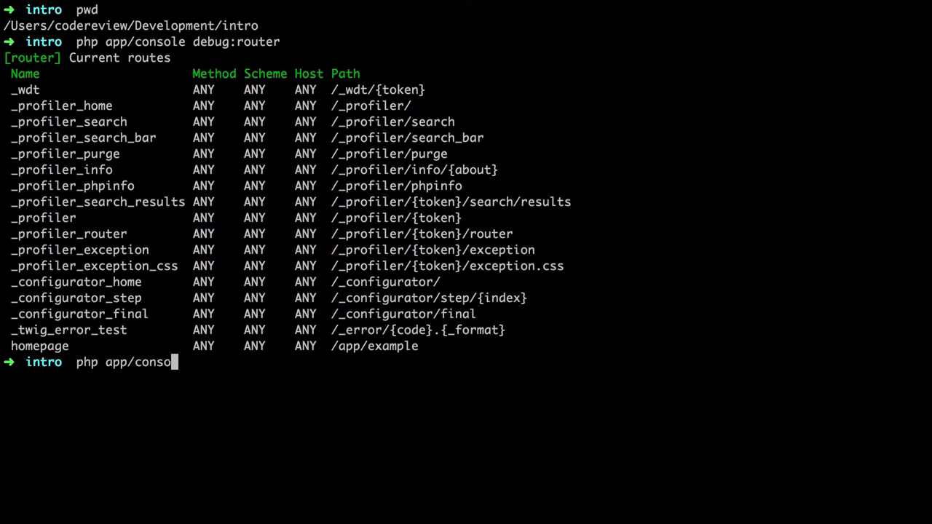
pyautogui.write('server:ru')
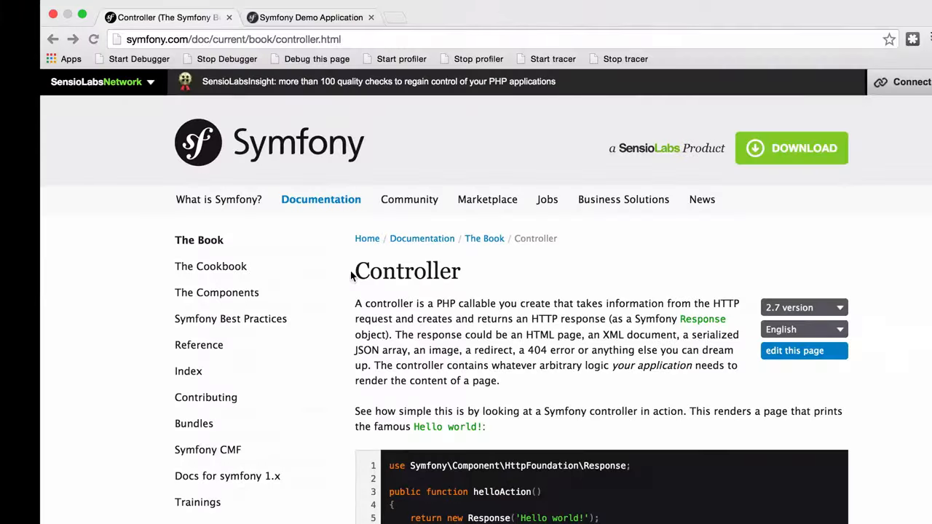
# - Enter 127.0.0.1:8000/app/example in a new Chrome tab's address bar
pyautogui.write('17')
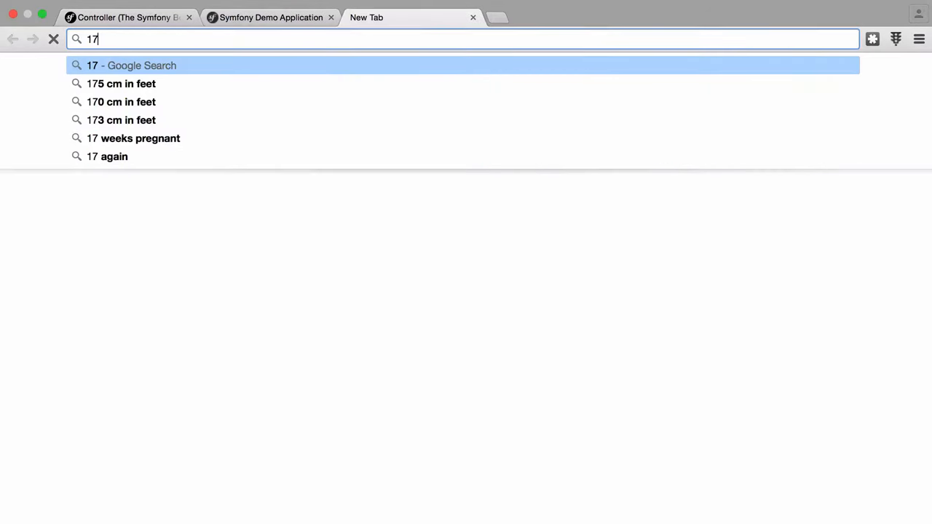
pyautogui.write('127.0.0.1:8000/')
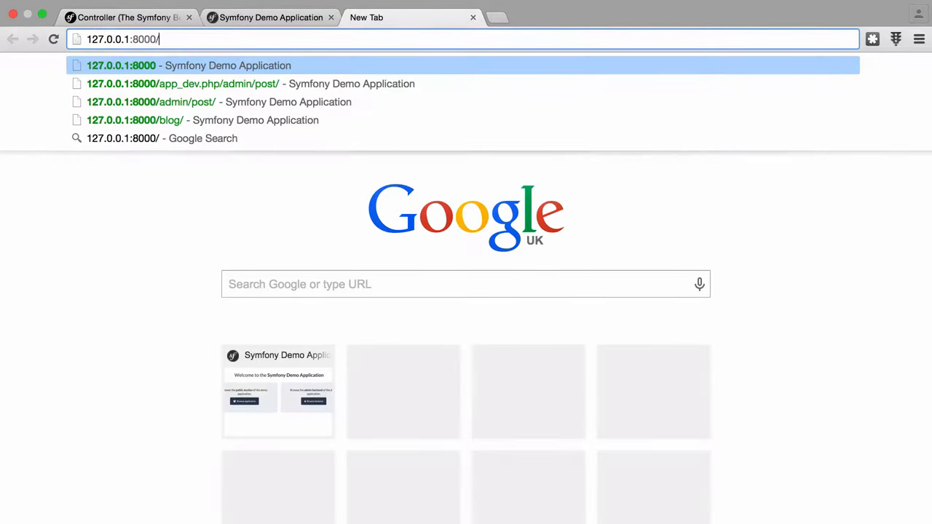
pyautogui.write('app/example", name="homepage")')
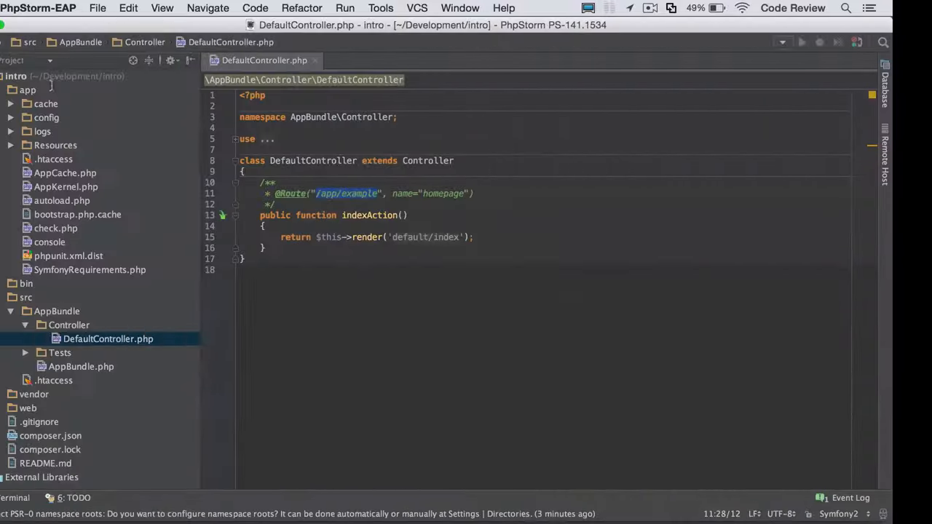
# - Enter the default/index.html.twig render call, then open index.html.twig from app/Resources/views/default
pyautogui.write("return $this->render('default/index.html.twig');")
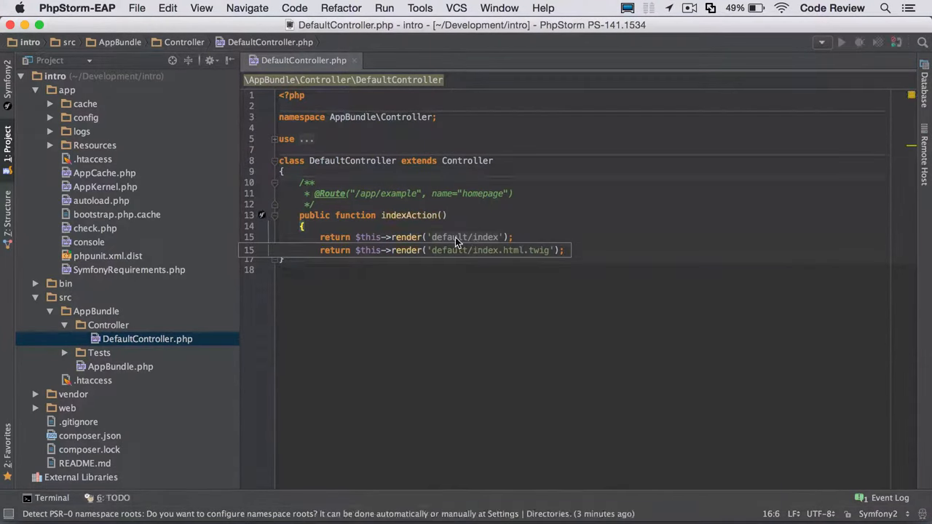
pyautogui.moveTo(464, 242)
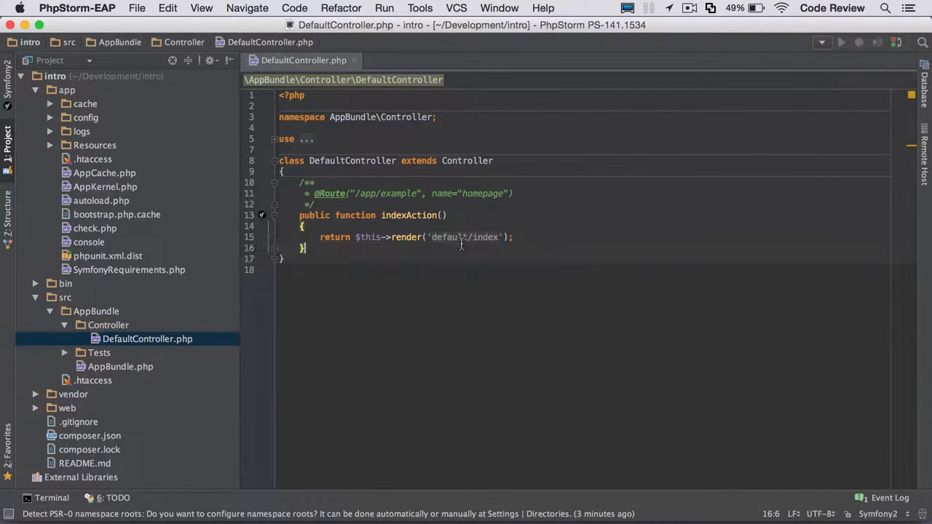
pyautogui.write("return $this->render('default/index.html.twig');")
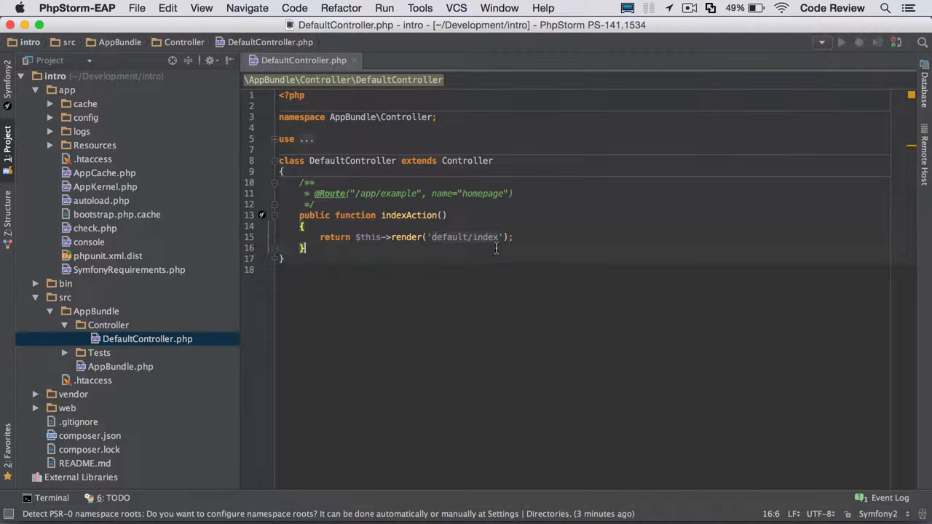
pyautogui.click(50, 145)
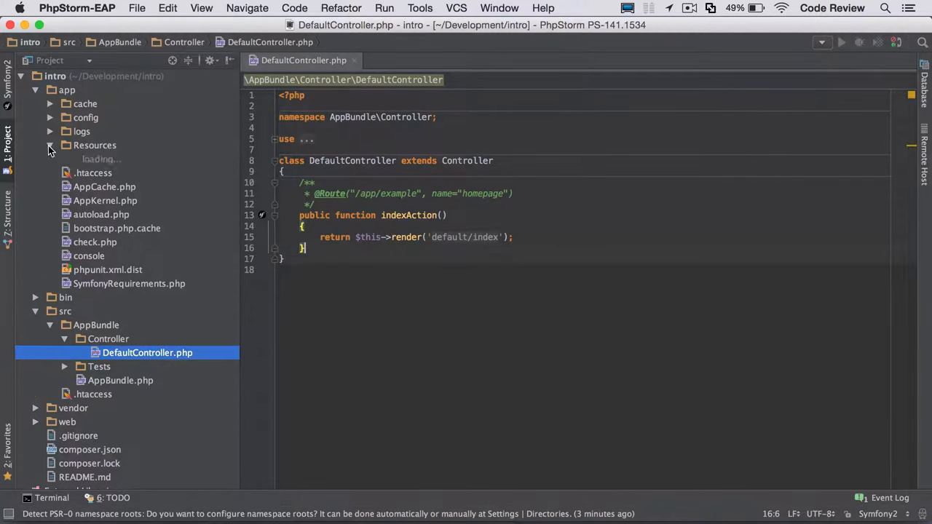
pyautogui.click(50, 145)
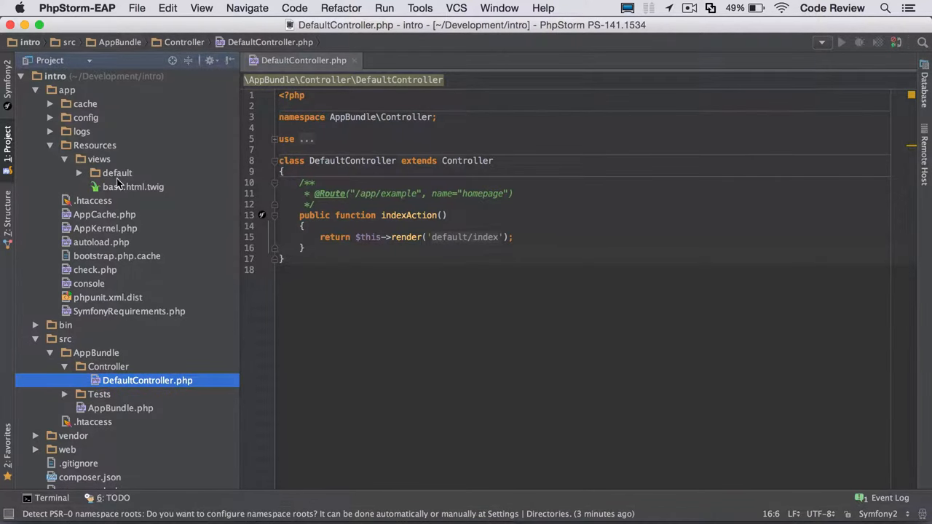
pyautogui.click(117, 173)
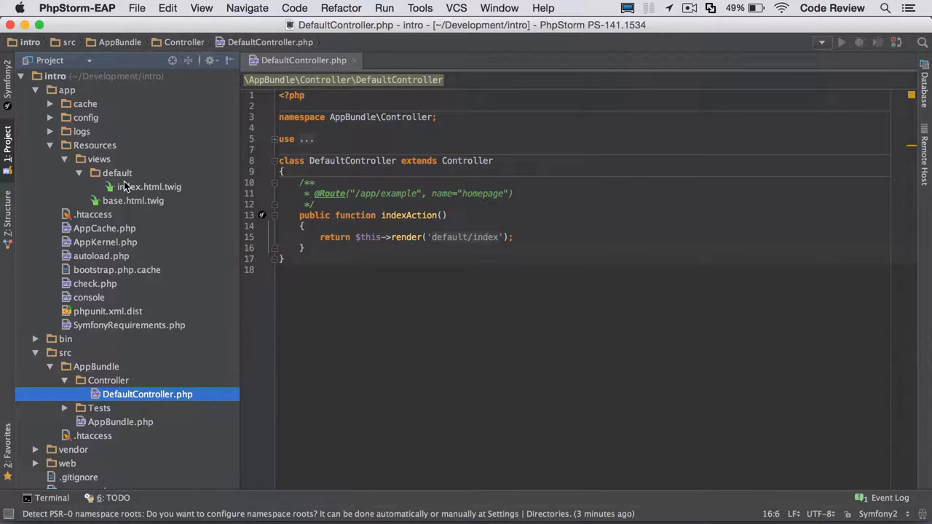
pyautogui.click(149, 187)
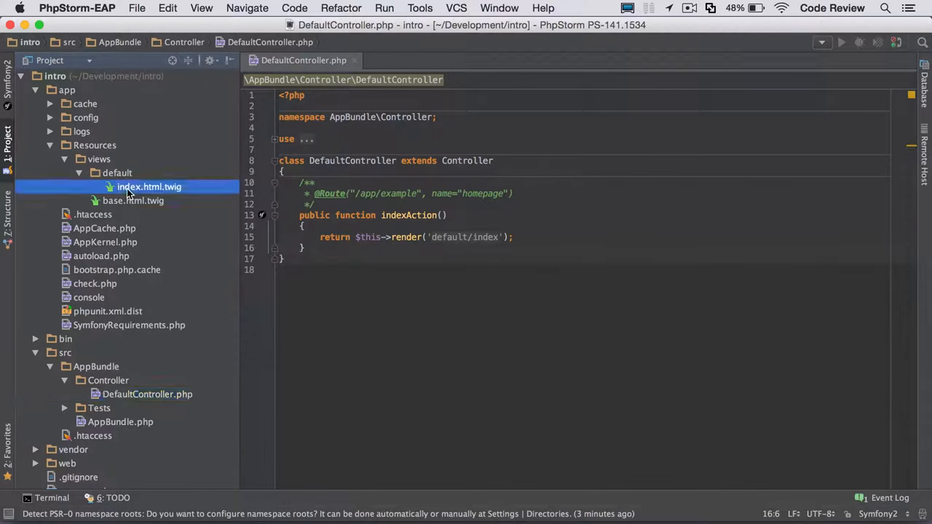
pyautogui.doubleClick(149, 186)
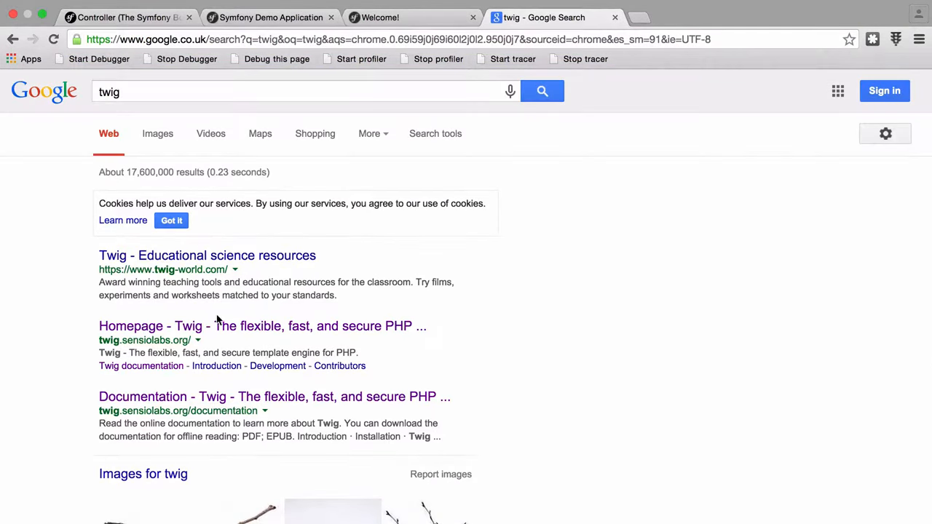
# - Open the 'Homepage - Twig' result and scroll through twig.sensiolabs.org
pyautogui.click(260, 325)
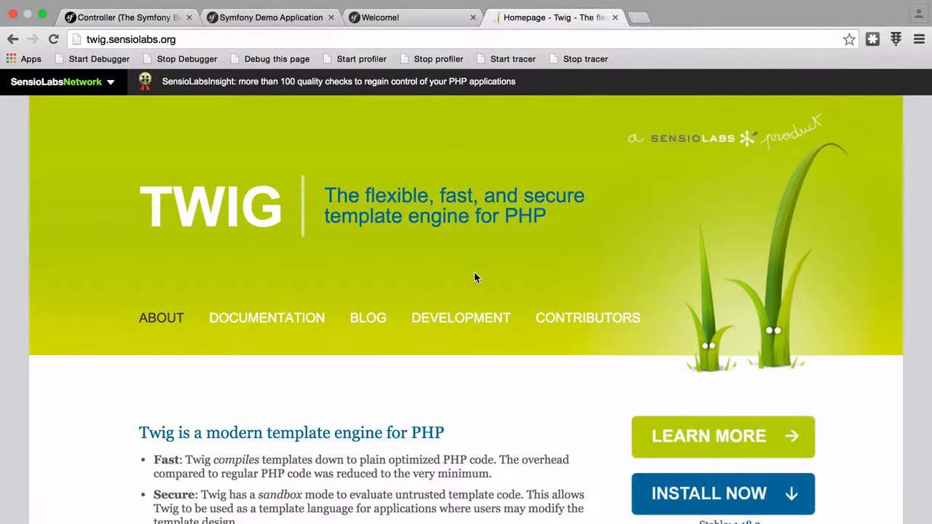
pyautogui.scroll(-3)
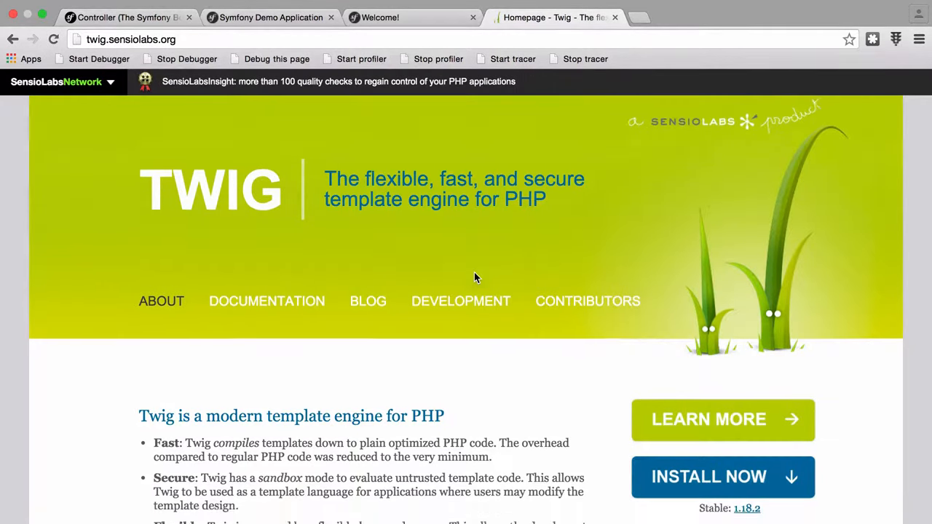
pyautogui.scroll(-3)
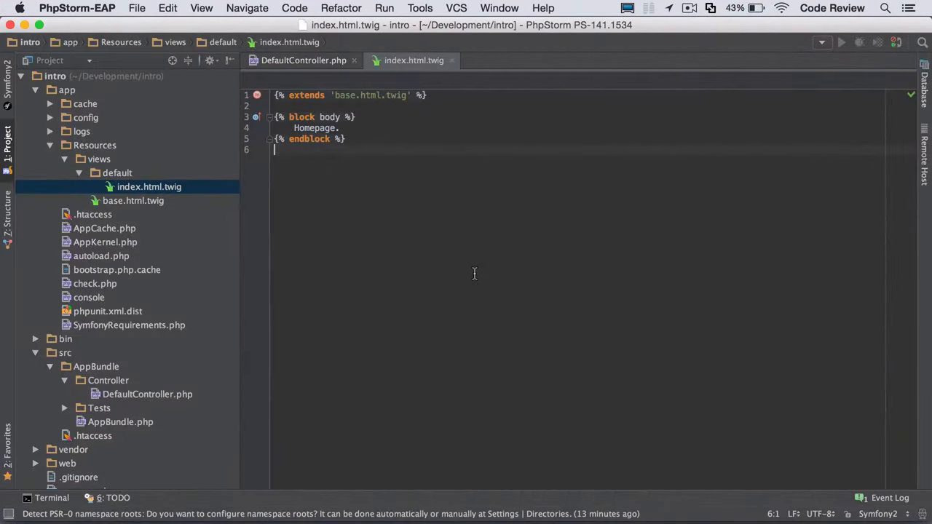
pyautogui.moveTo(363, 160)
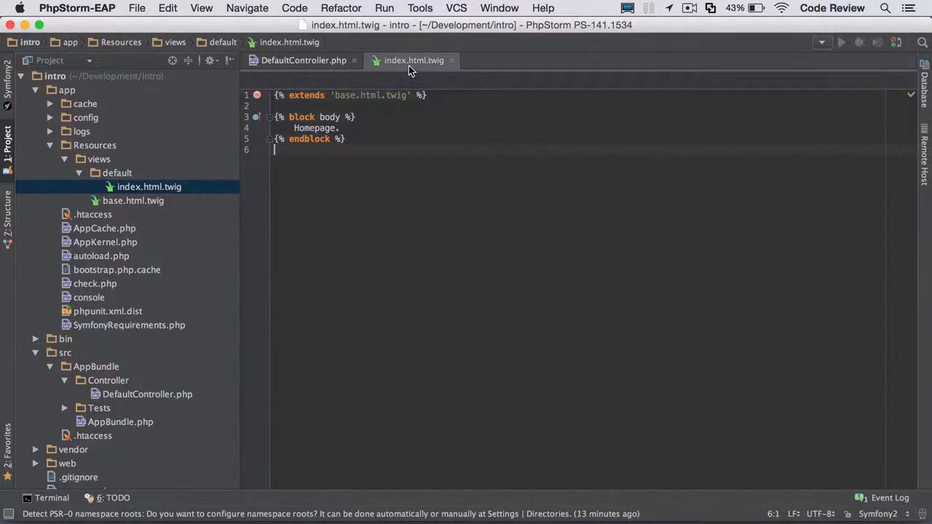
pyautogui.moveTo(413, 60)
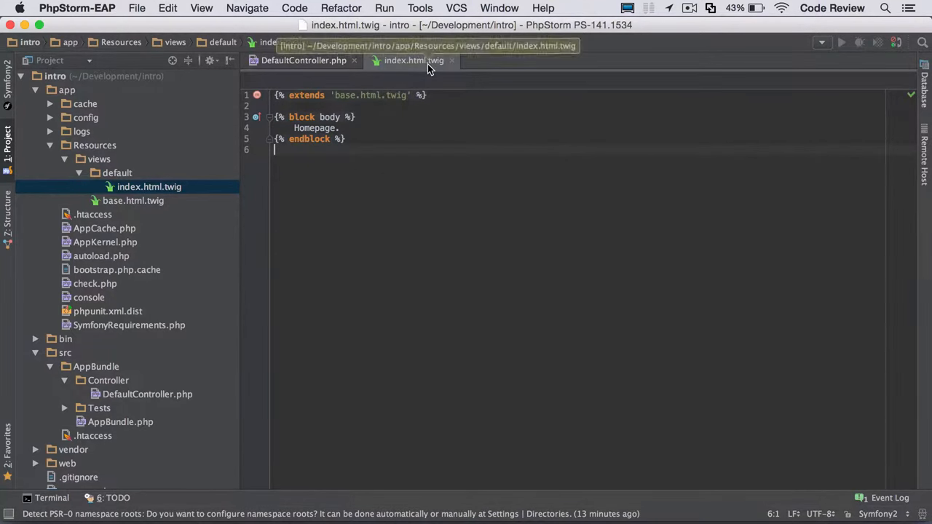
# - Compare base.html.twig with DefaultController, noting the layout's empty body block
pyautogui.click(302, 59)
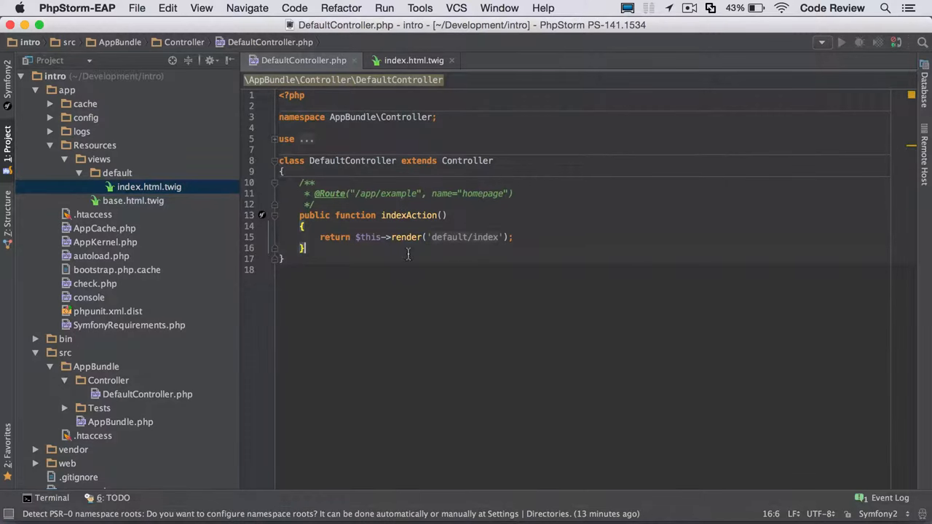
pyautogui.click(413, 60)
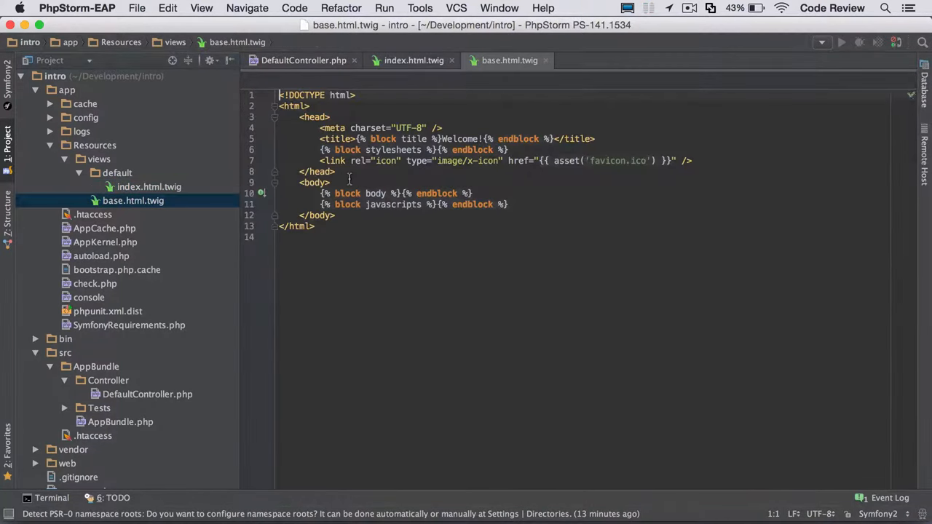
pyautogui.click(471, 193)
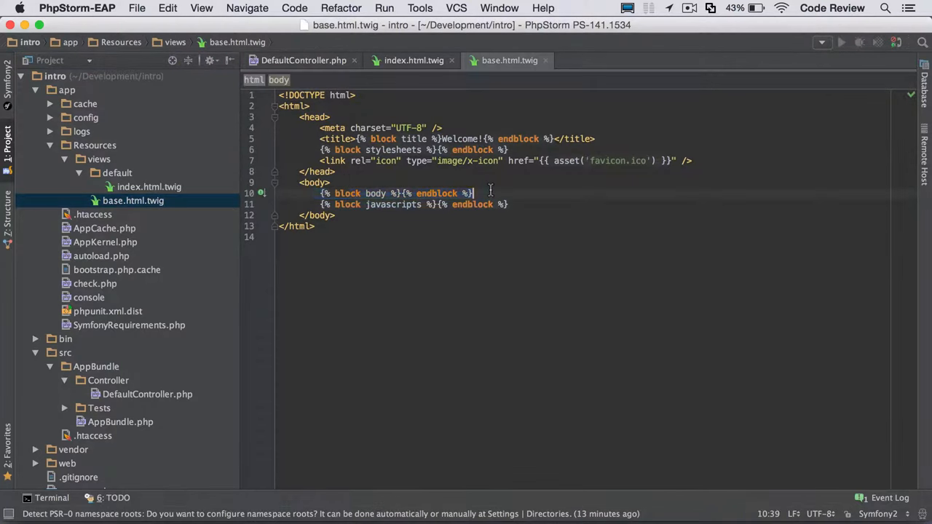
pyautogui.click(149, 187)
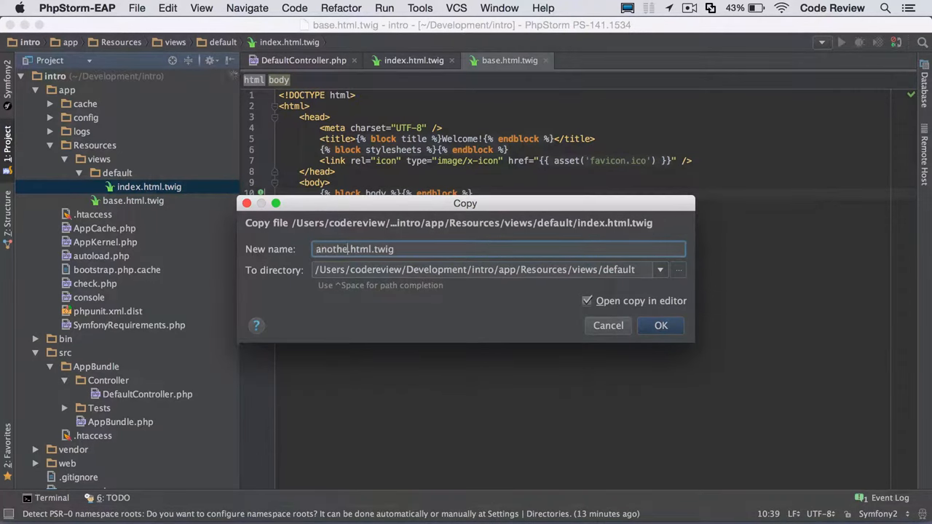
# - Copy index.html.twig as another.html.twig and add anotherAction at /another rendering it
pyautogui.click(660, 326)
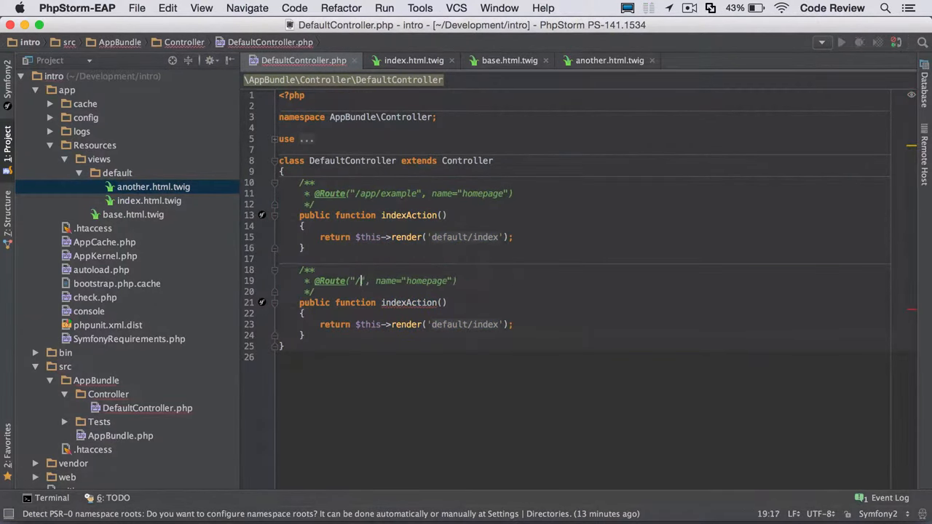
pyautogui.write('another')
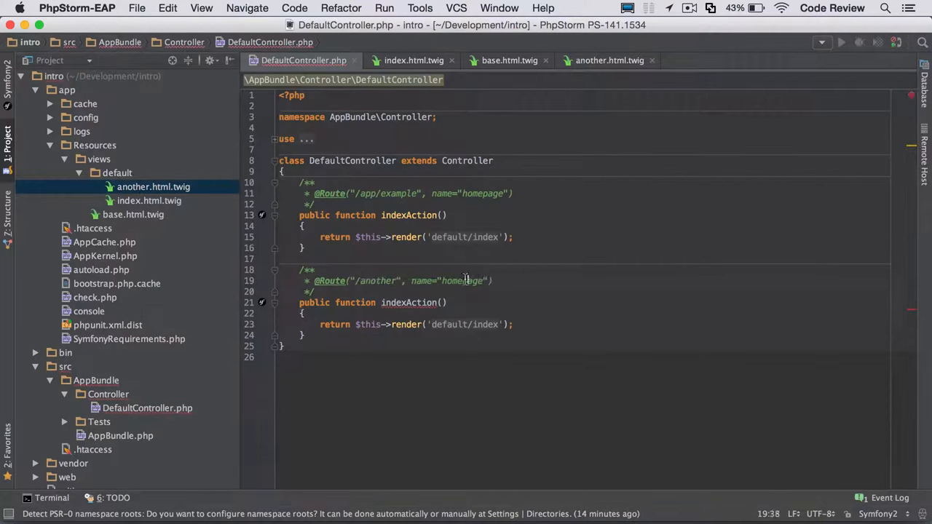
pyautogui.write('another')
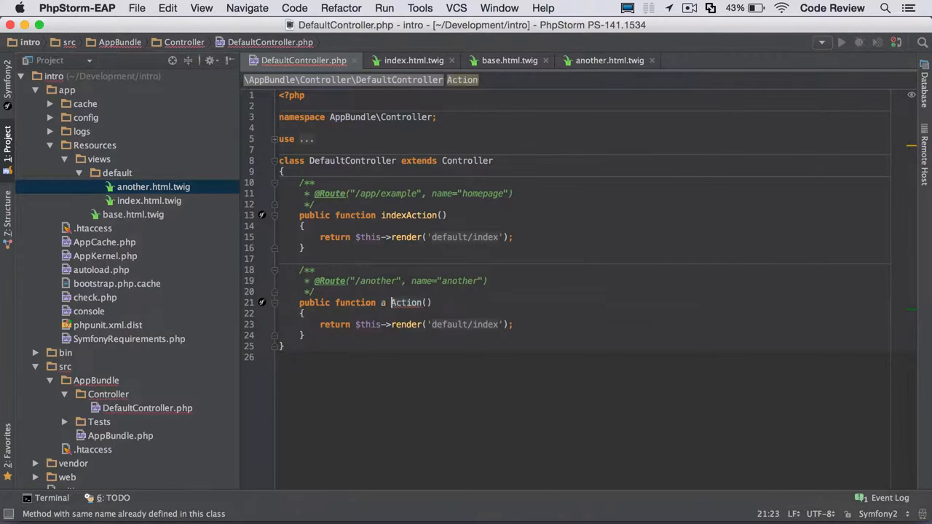
pyautogui.write('nother')
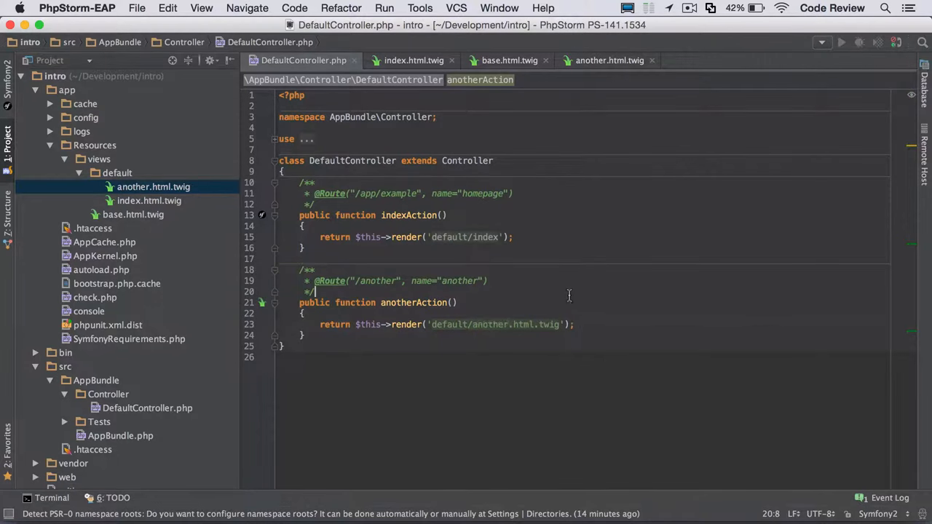
# - Replace another.html.twig's content with placeholder text
pyautogui.click(609, 60)
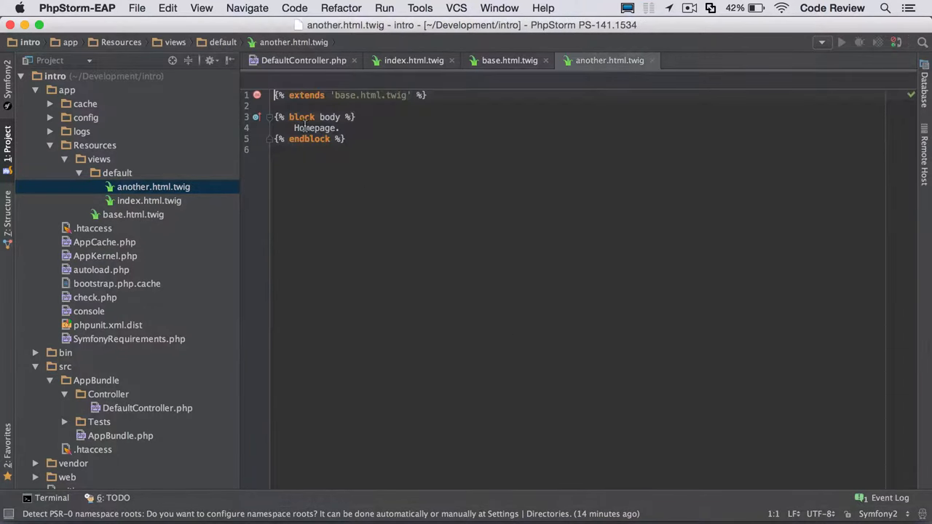
pyautogui.write('fdsfdsffssfdf')
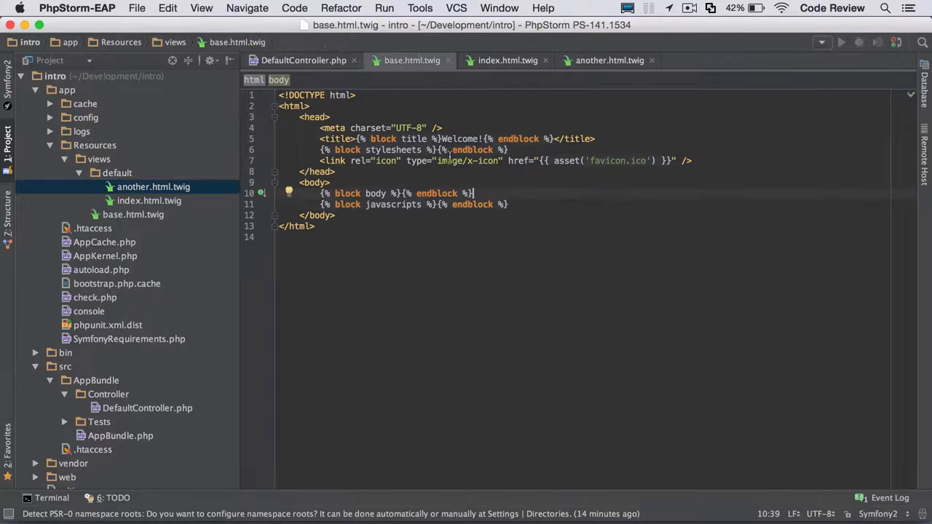
pyautogui.moveTo(386, 82)
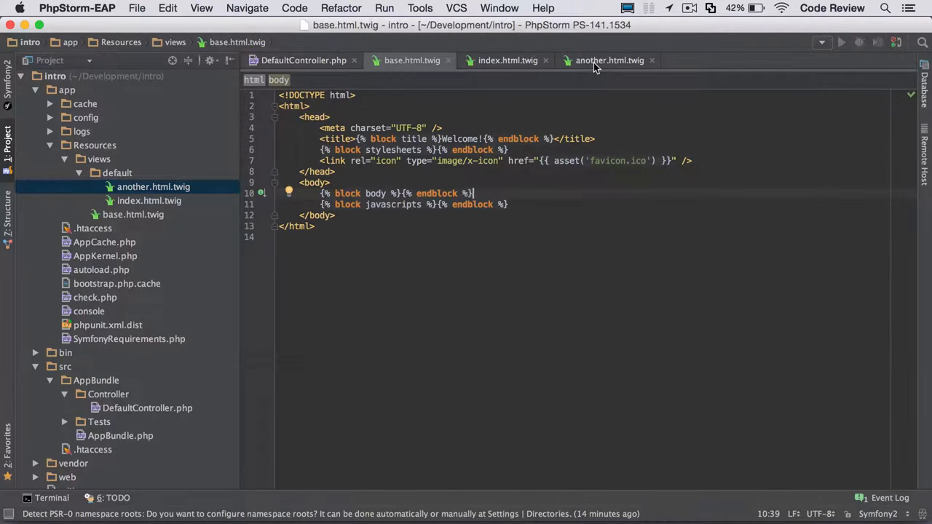
pyautogui.click(609, 60)
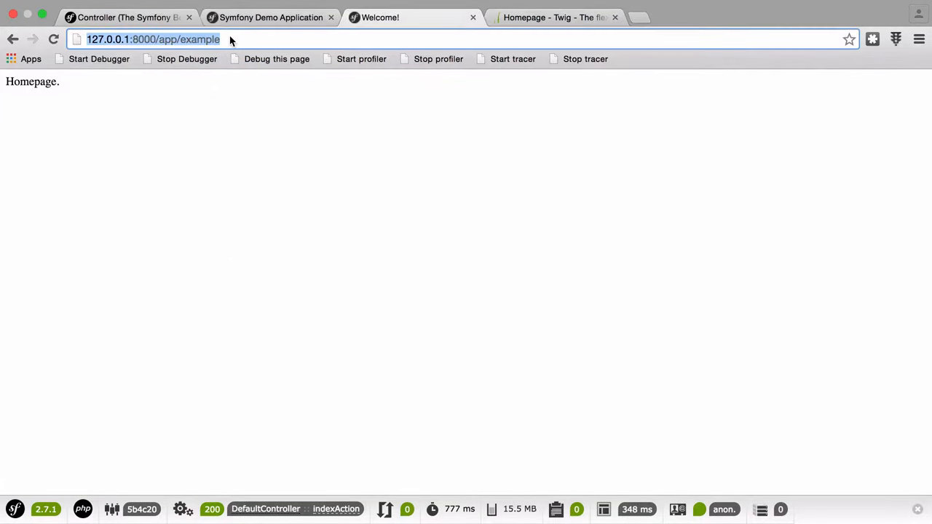
# - Load 127.0.0.1:8000/another in Chrome to see the placeholder page, then open a new tab
pyautogui.click(691, 16)
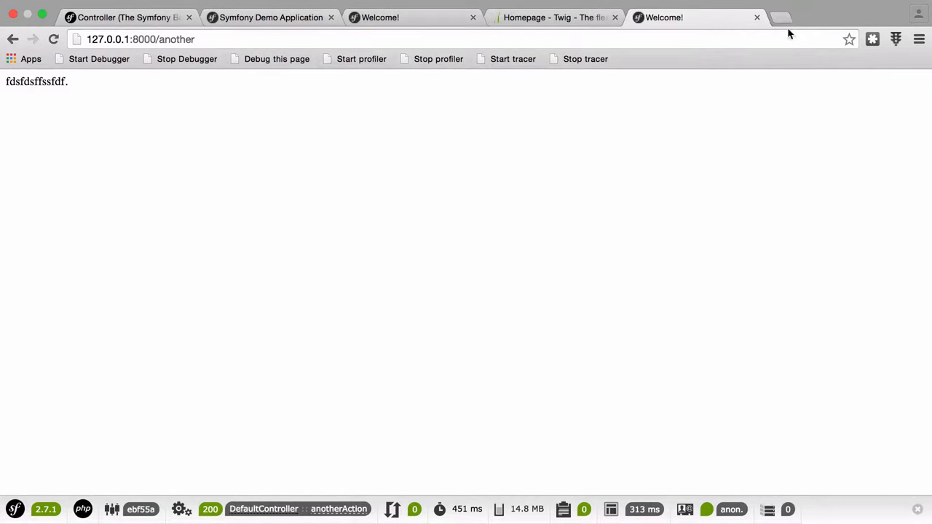
pyautogui.click(779, 16)
pyautogui.write('getbootstrap.com')
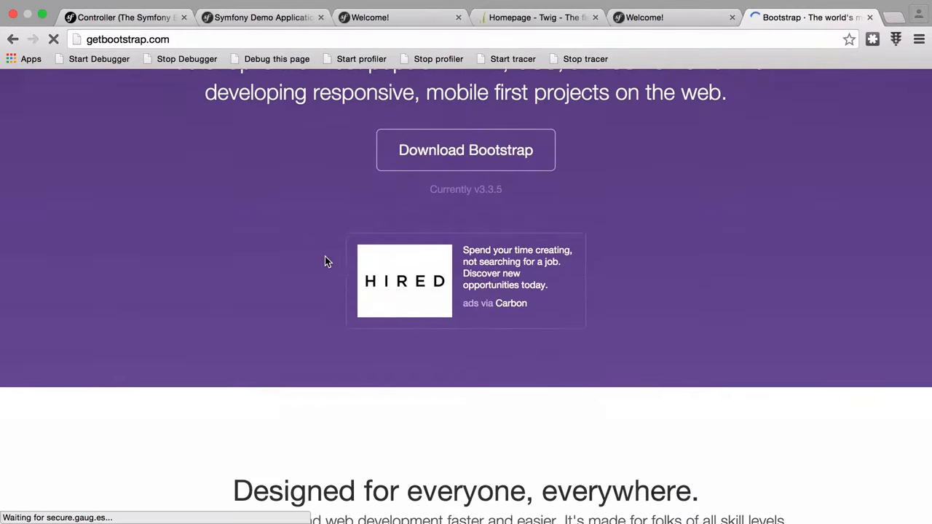
# - Scroll Bootstrap's Getting started page down to the Bootstrap CDN links
pyautogui.scroll(-3)
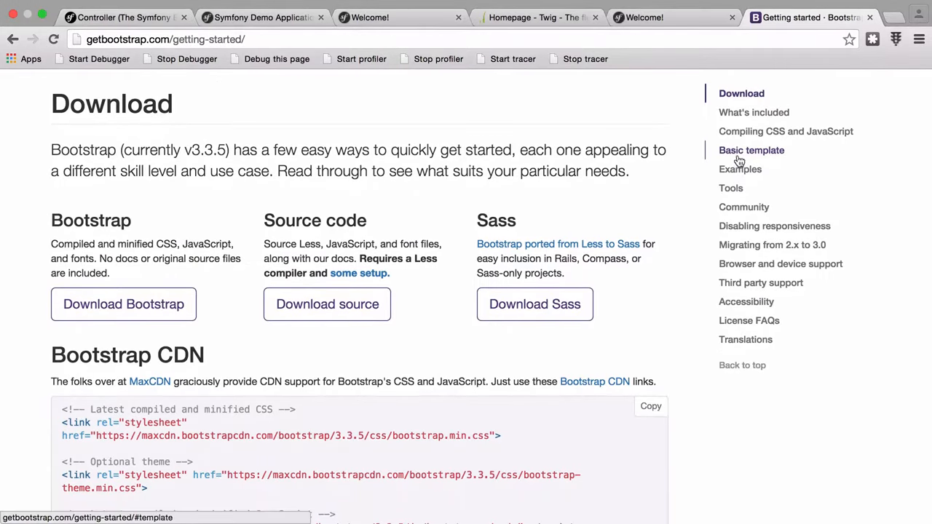
pyautogui.scroll(-3)
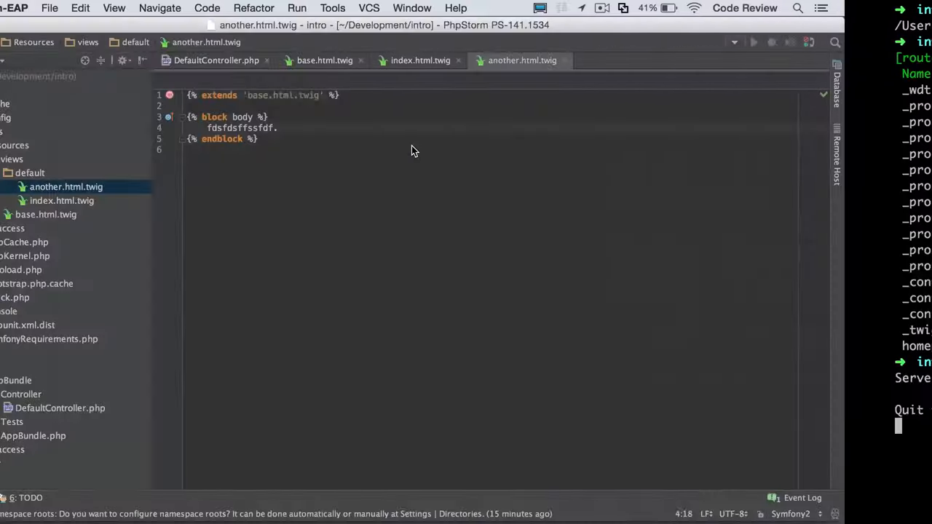
# - Add the maxcdn Bootstrap 3.3.5 bootstrap.min.css stylesheet link to base.html.twig's head
pyautogui.click(324, 60)
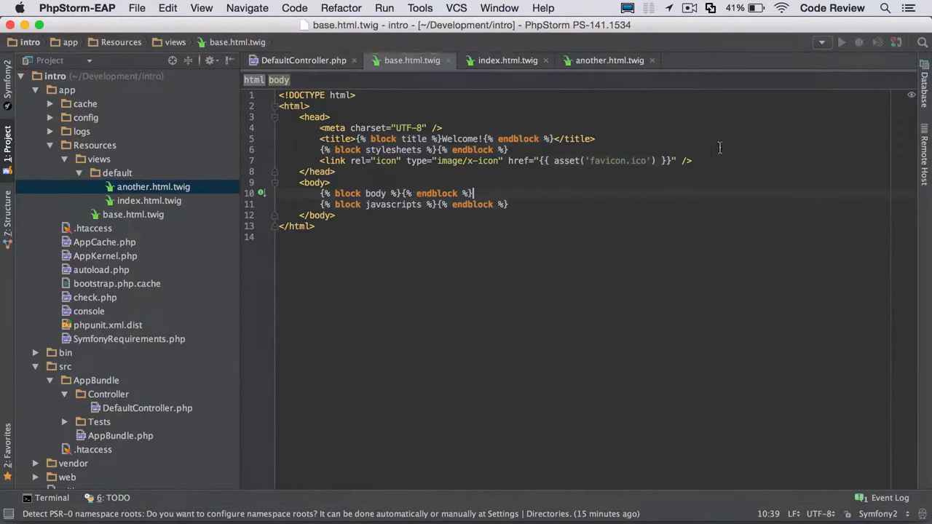
pyautogui.write('<link rel="stylesheet" href="https://maxcdn.bootstrapcdn.com/bootstrap/3.3.5/css/bootstrap.min.css">')
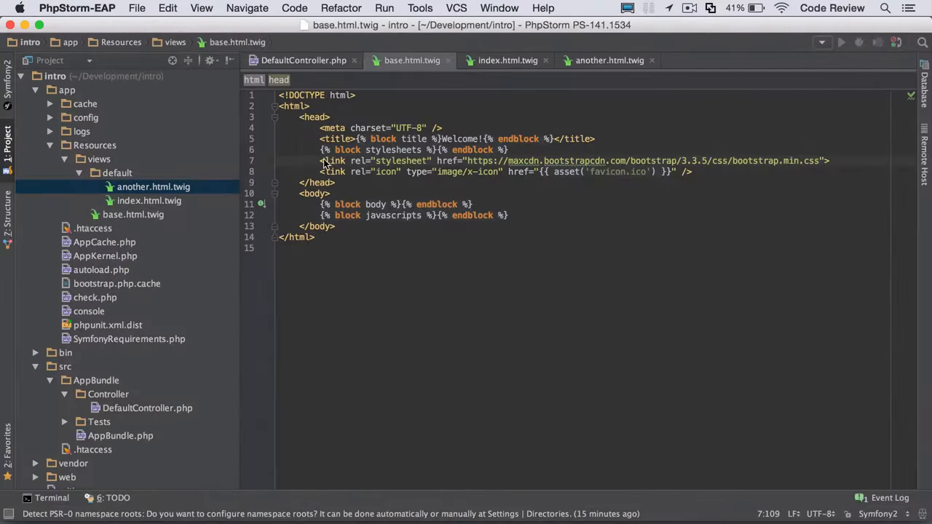
pyautogui.moveTo(575, 231)
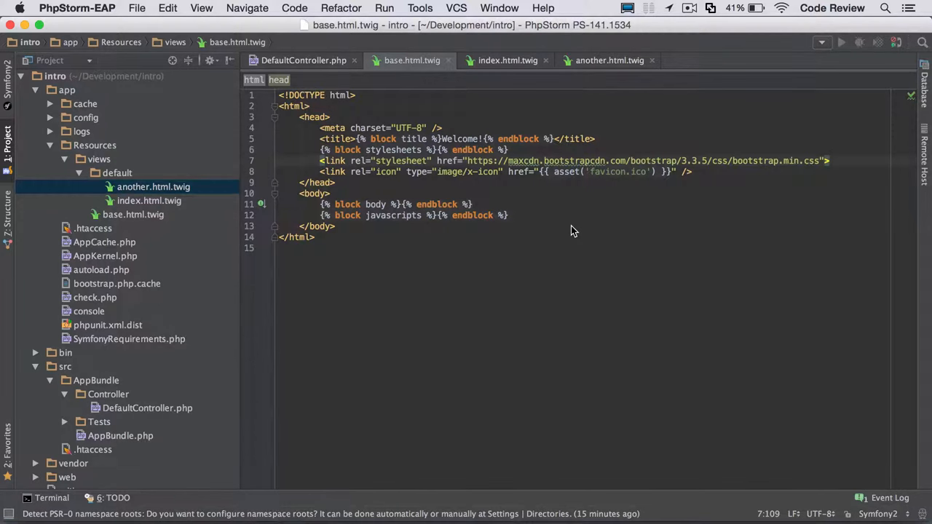
pyautogui.click(507, 59)
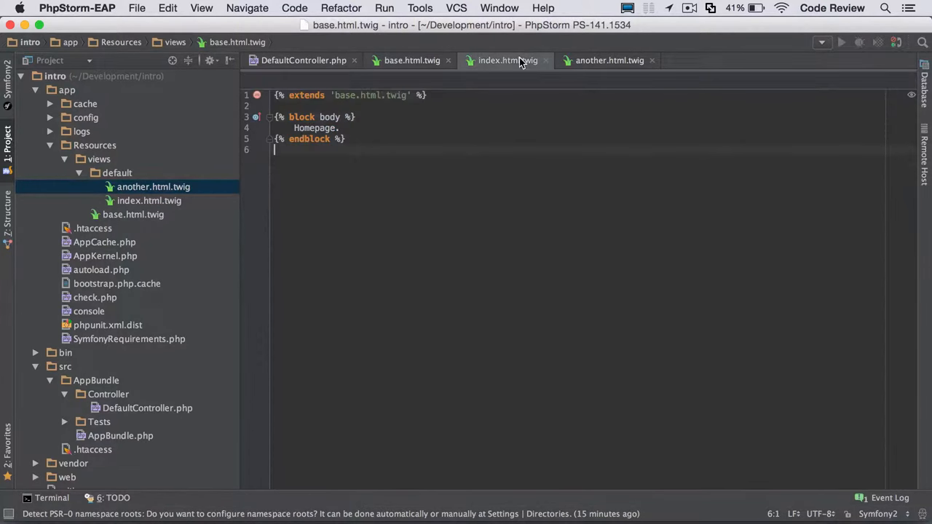
pyautogui.click(411, 60)
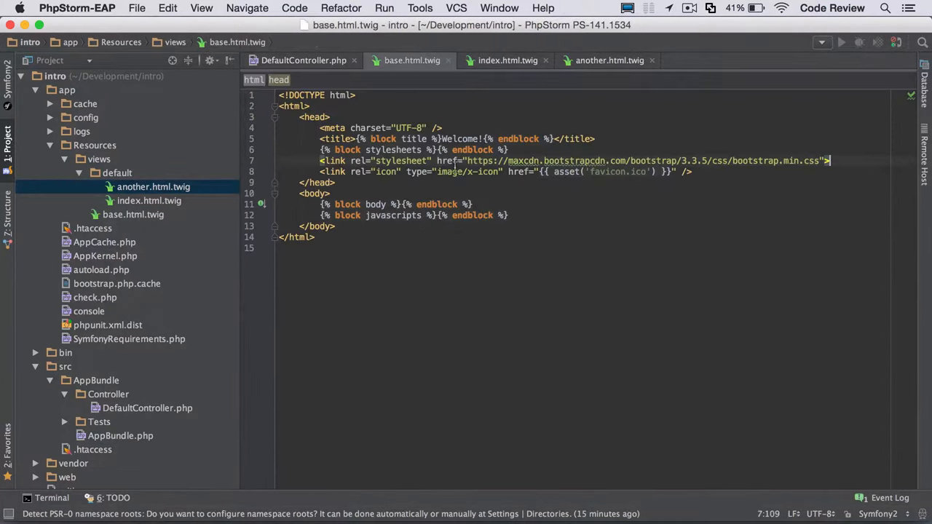
pyautogui.moveTo(576, 199)
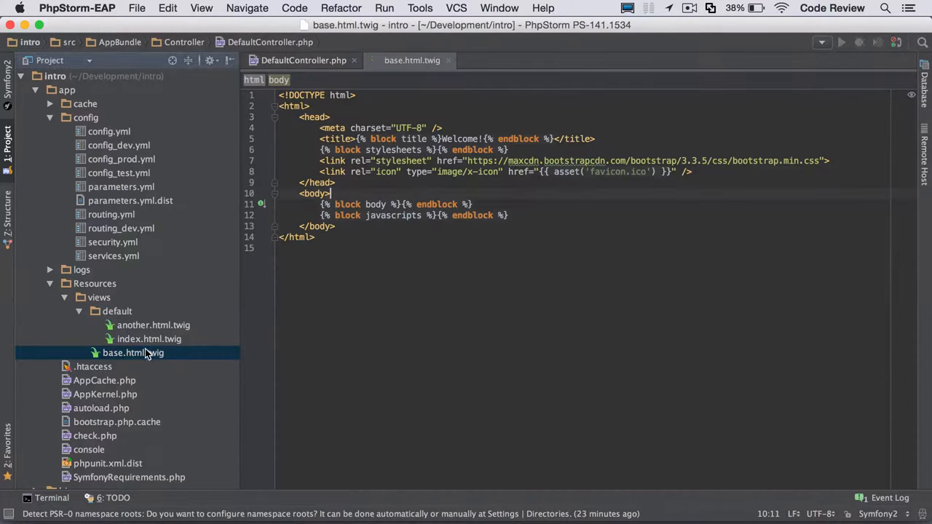
# - Wrap base.html.twig's body block in <div class="container"> and close the template
pyautogui.press('enter')
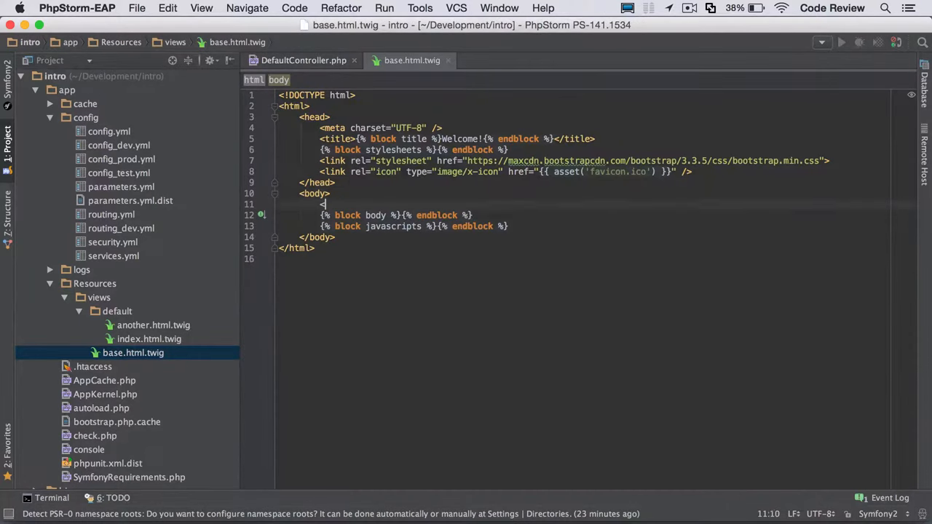
pyautogui.write('<div class="container">')
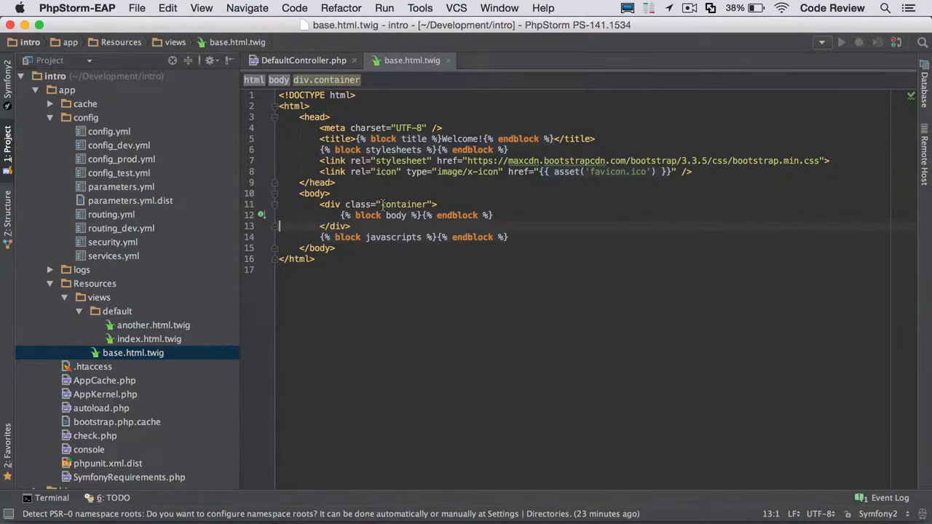
pyautogui.moveTo(448, 60)
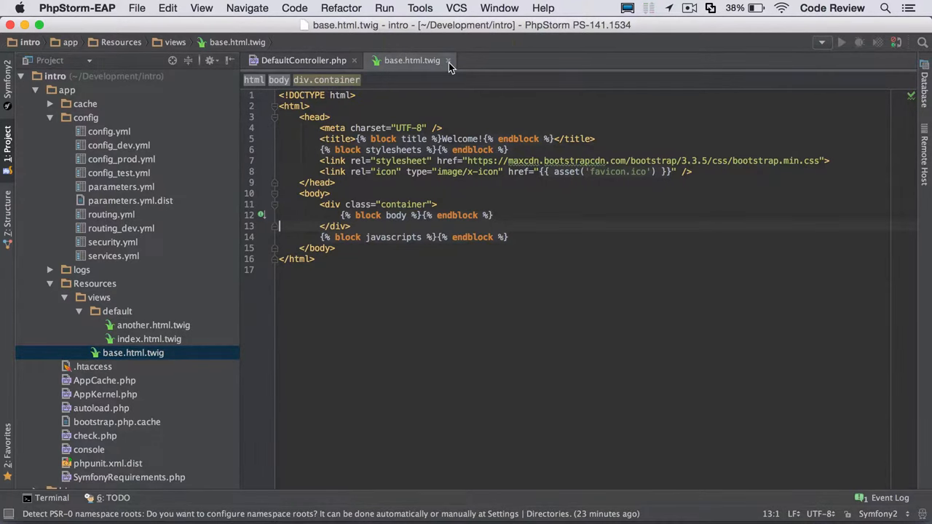
pyautogui.click(448, 61)
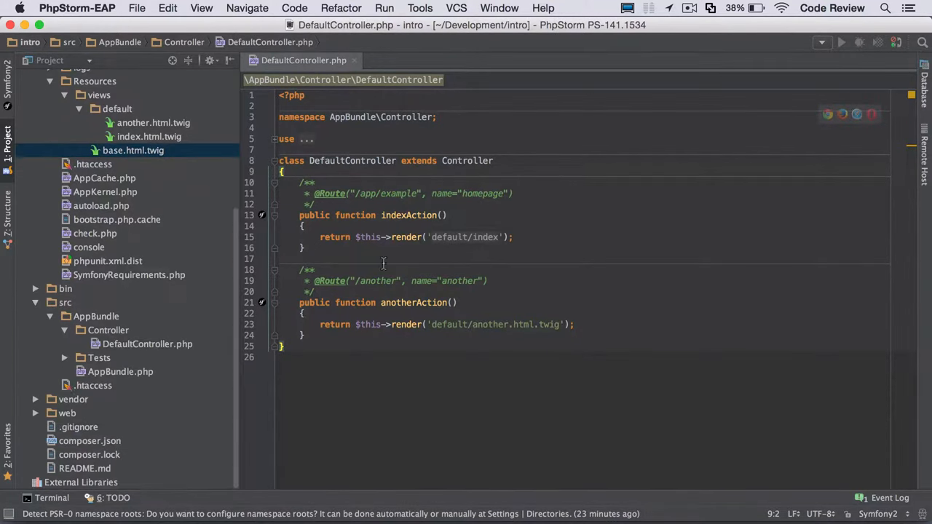
# - Copy DefaultController.php as ParamController.php and start changing its route to /hello/
pyautogui.click(147, 343)
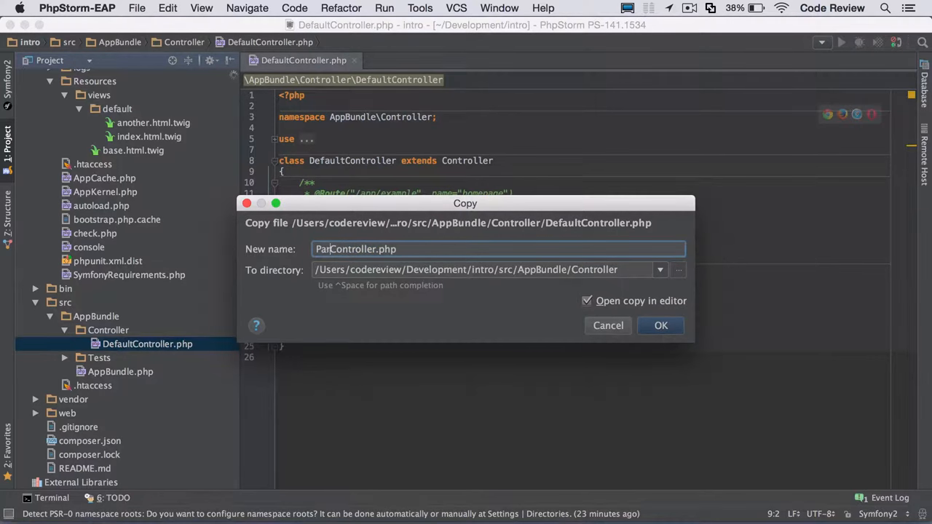
pyautogui.click(660, 325)
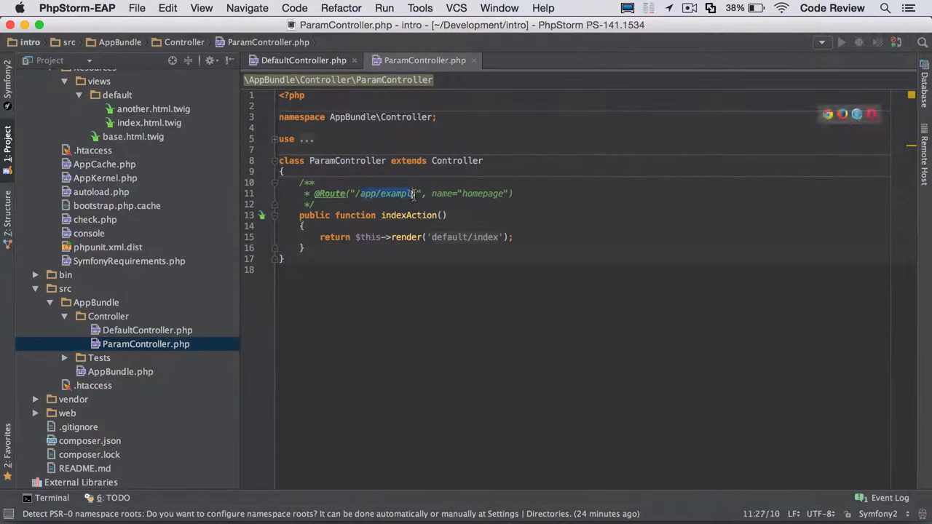
pyautogui.write('/hello/')
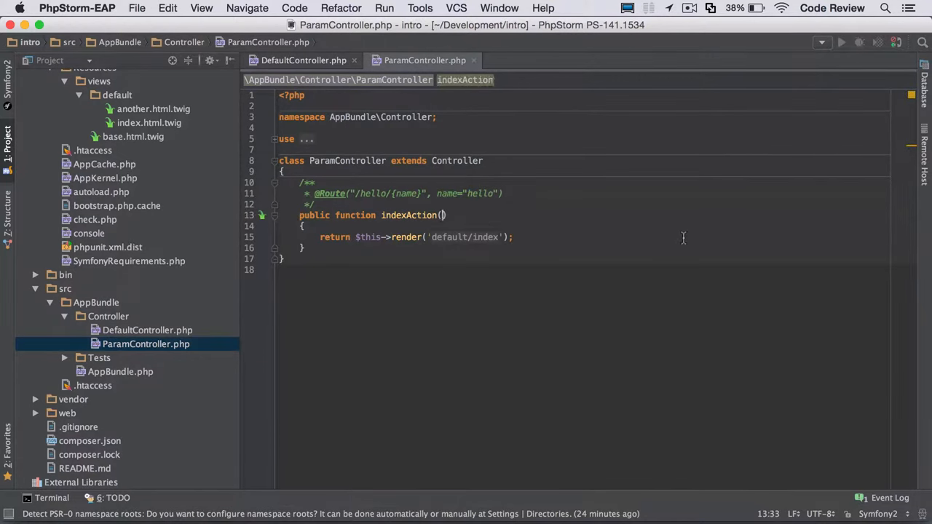
# - Route the action to /hello/{name}, add $name, render hello/name.html.twig, rename it helloAction
pyautogui.write('$')
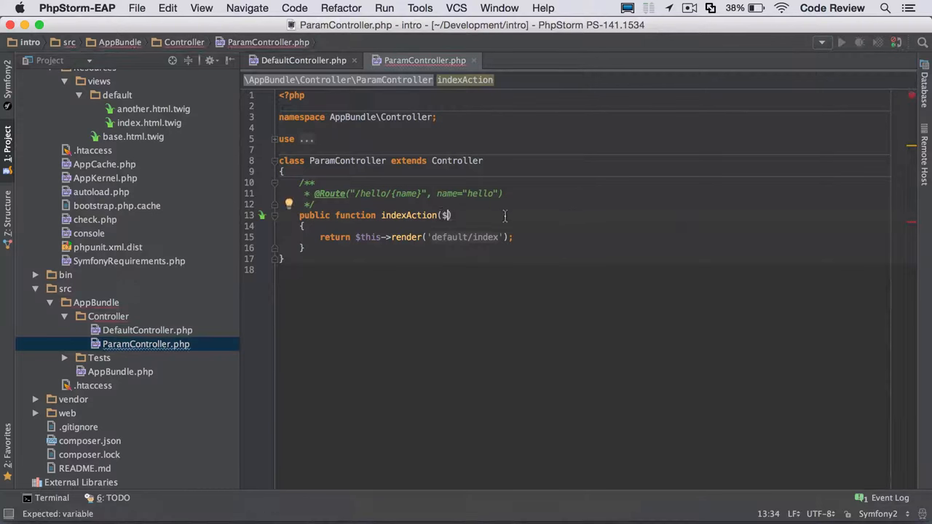
pyautogui.moveTo(516, 215)
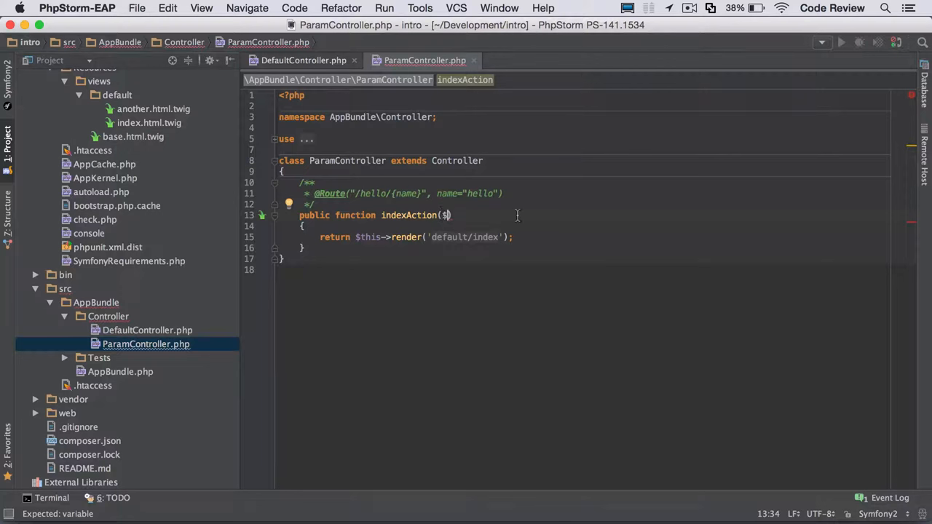
pyautogui.write('name')
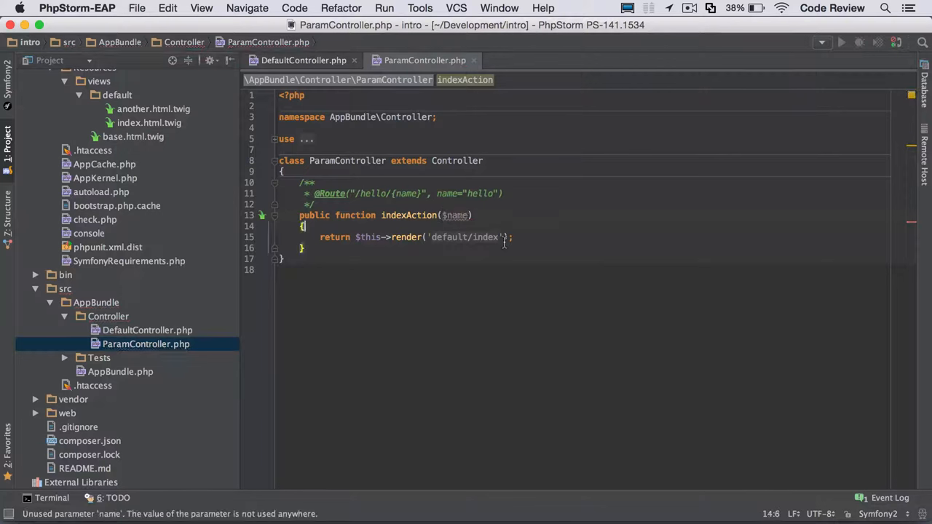
pyautogui.write('.html.twig')
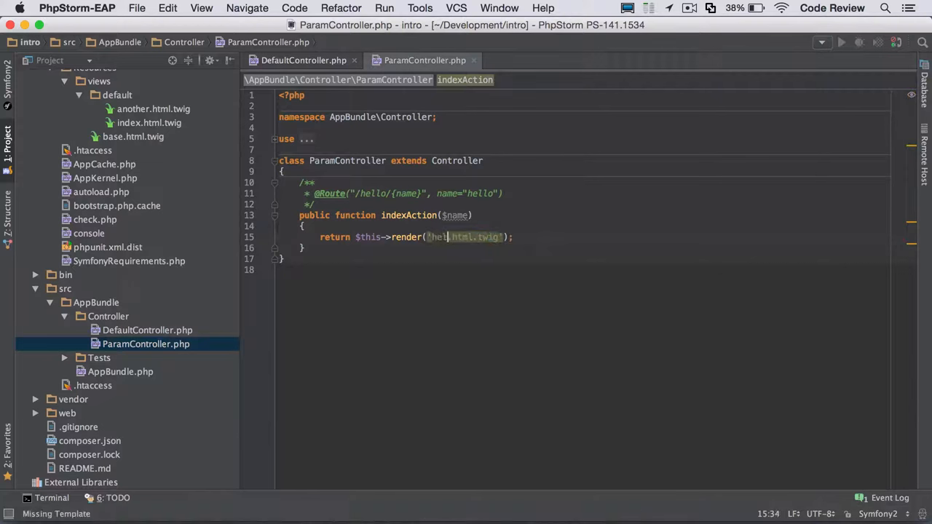
pyautogui.write('hello/nam')
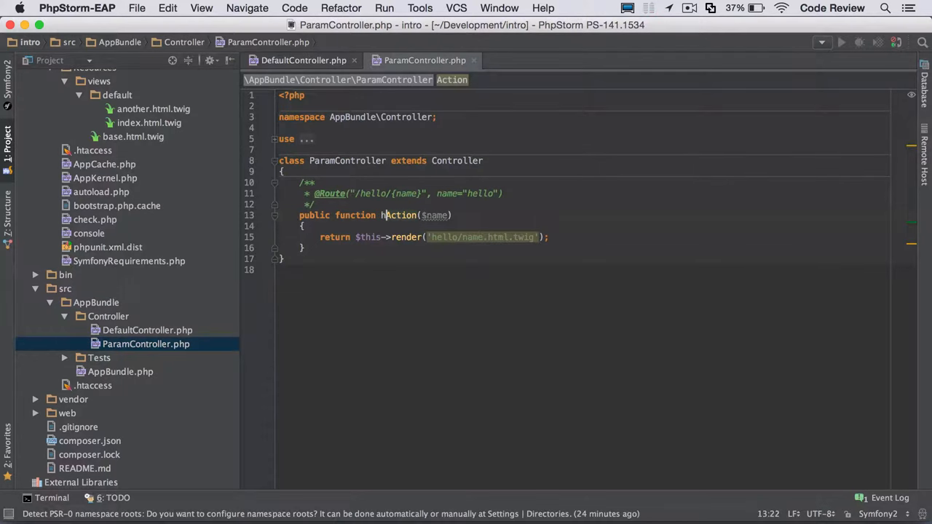
pyautogui.write('ello')
pyautogui.click(584, 237)
pyautogui.write(', ')
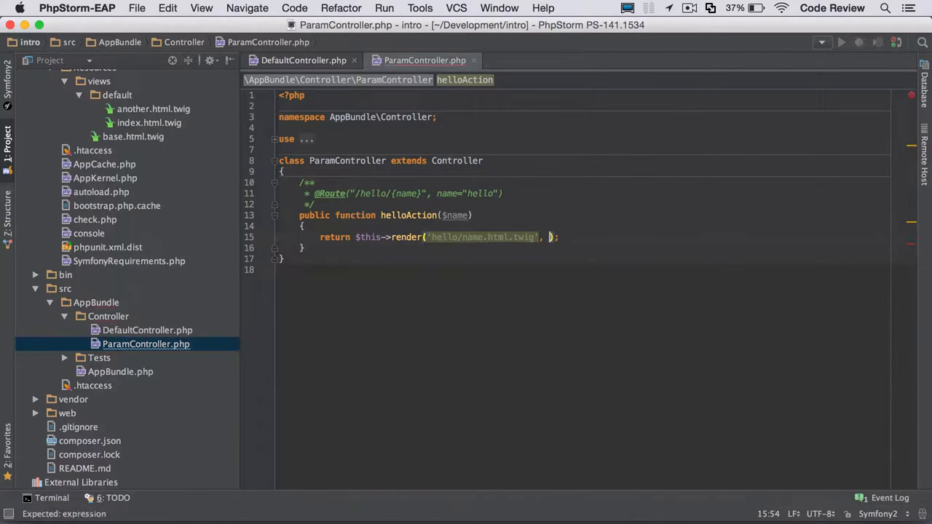
# - Pass ['name' => $name, 'other_name' => 'world'] as render's second argument
pyautogui.write('[')
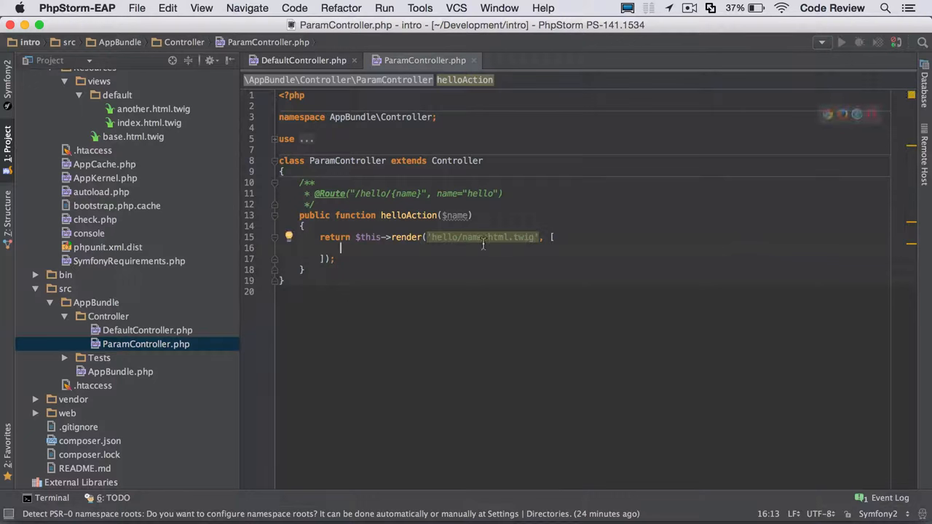
pyautogui.moveTo(393, 258)
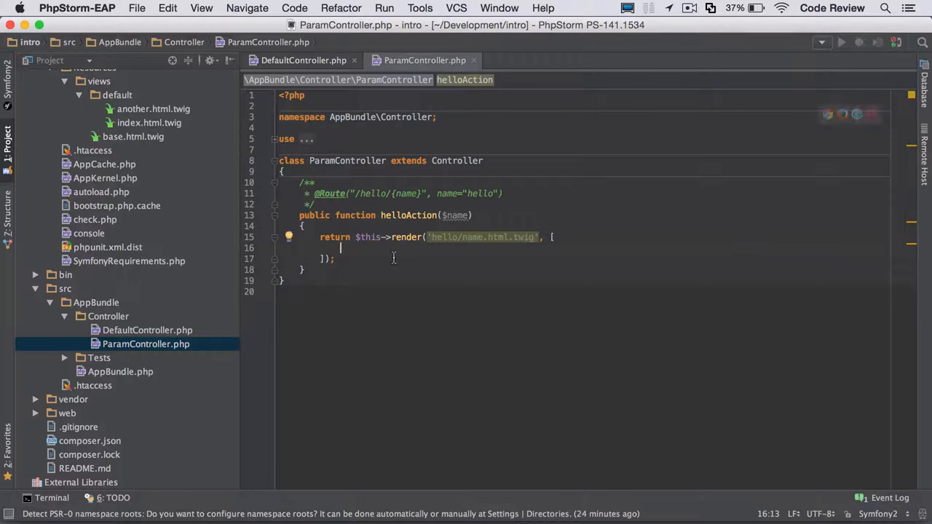
pyautogui.write("'name'")
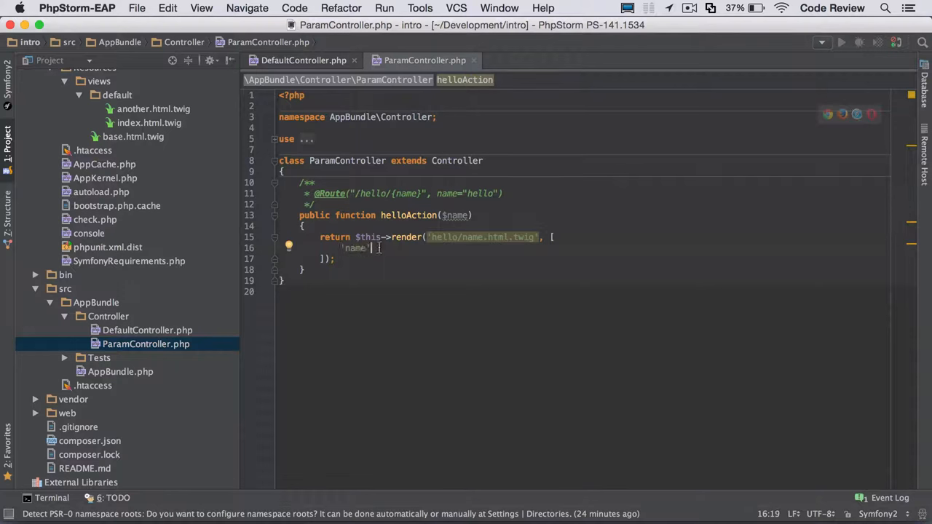
pyautogui.write('=> $name,')
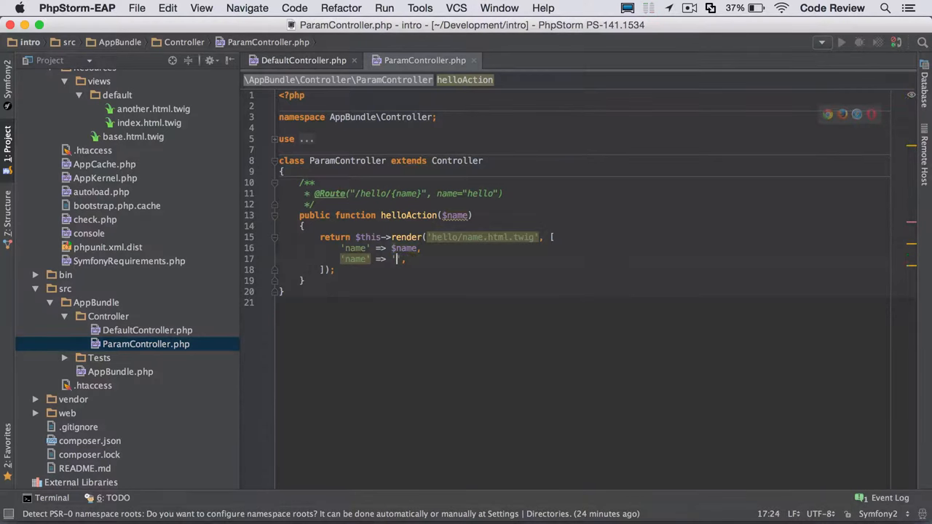
pyautogui.write('world')
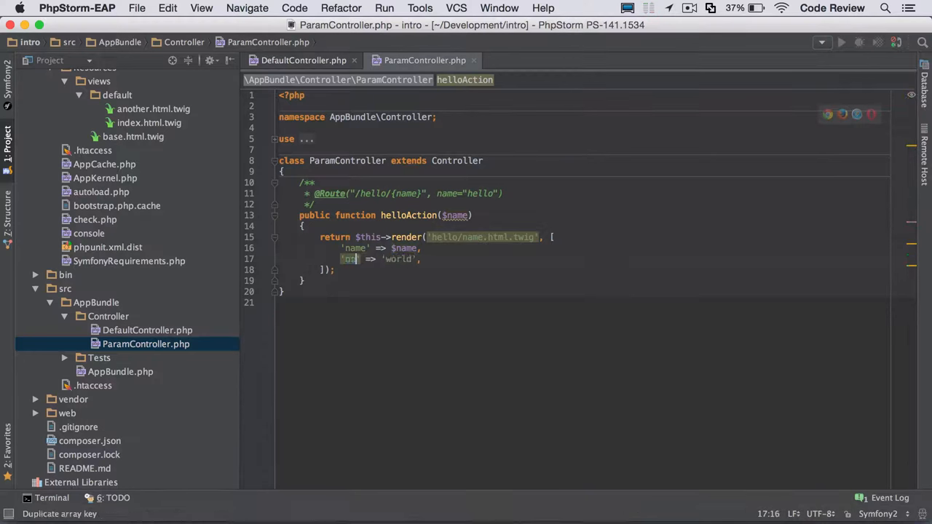
pyautogui.write("other_name'")
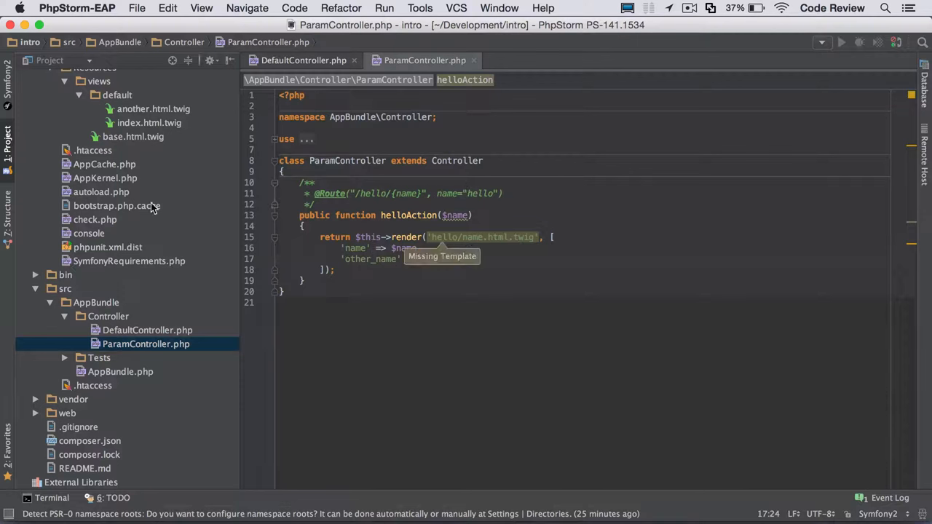
# - Create the hello directory in app/Resources/views containing a new name.html.twig file
pyautogui.click(98, 159)
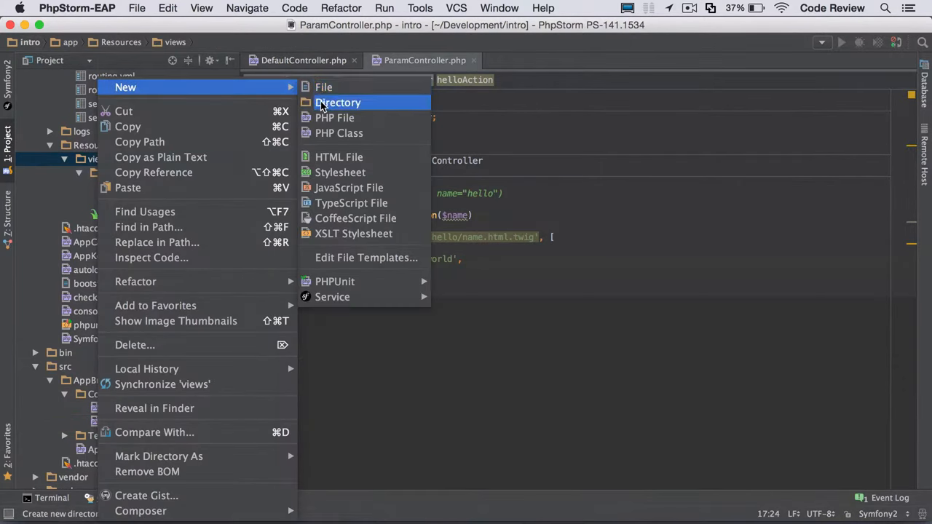
pyautogui.press('Escape')
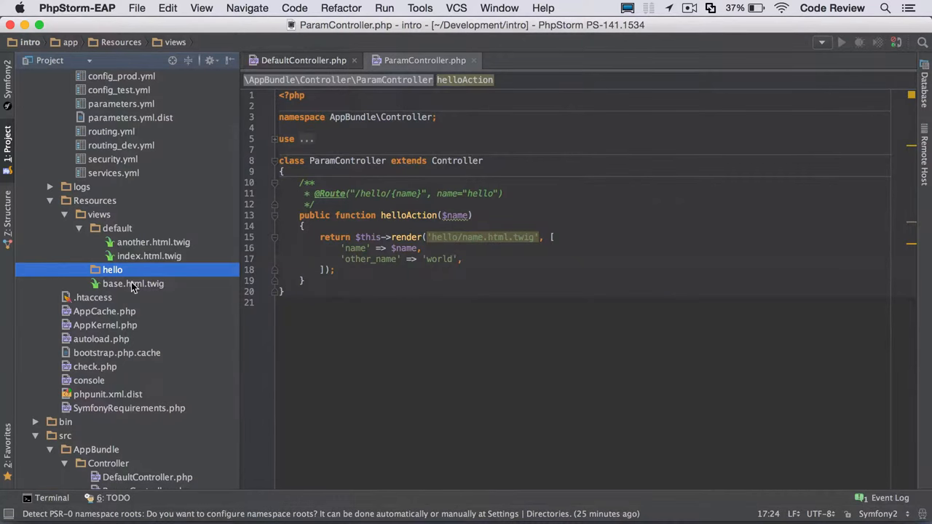
pyautogui.rightClick(113, 270)
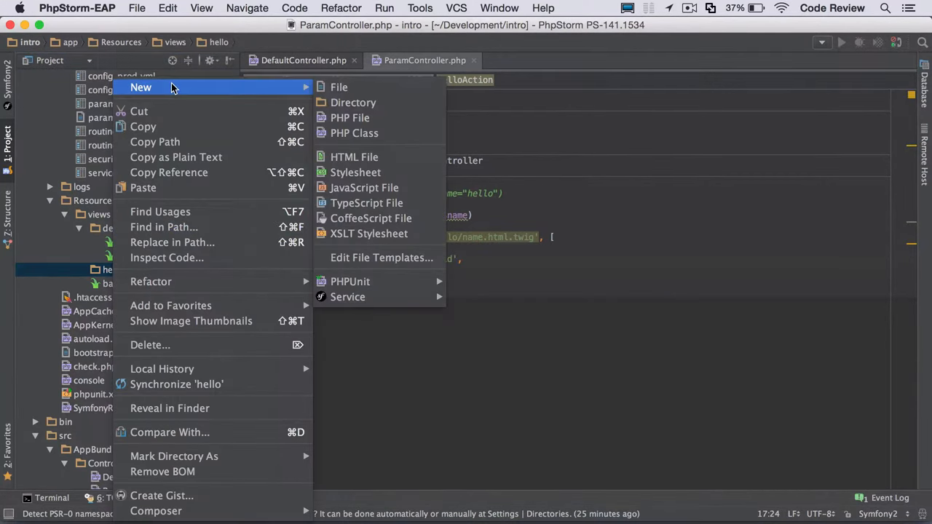
pyautogui.click(338, 87)
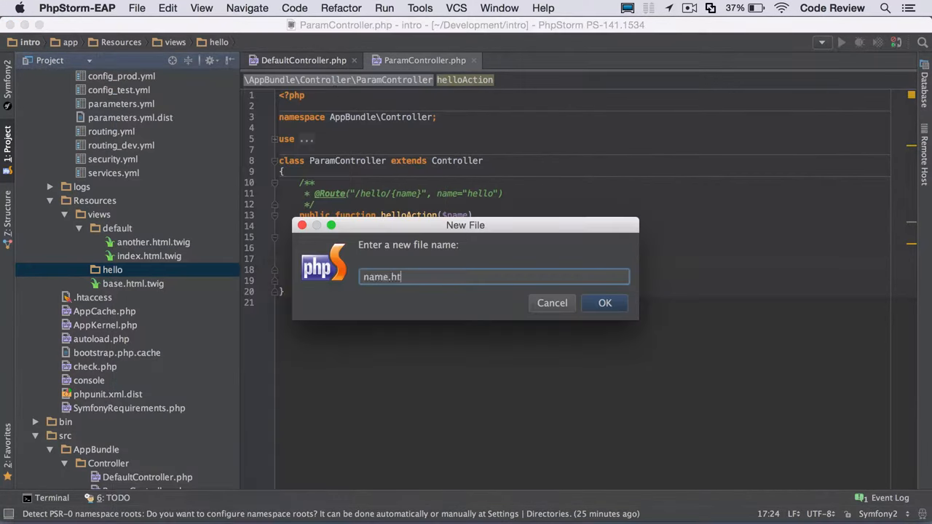
pyautogui.click(604, 303)
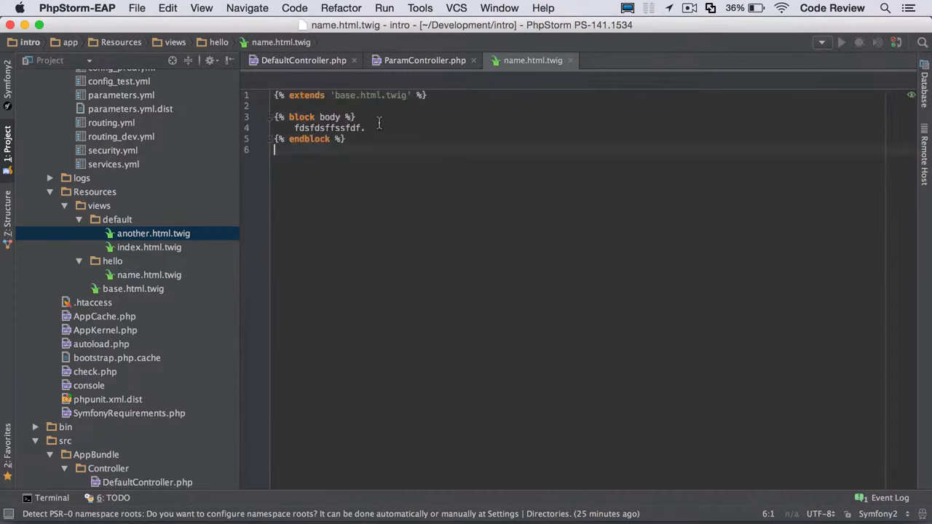
# - Replace the template placeholder with an <h1>Hello</h1> heading and a 'hi {{ name }}' paragraph
pyautogui.doubleClick(328, 128)
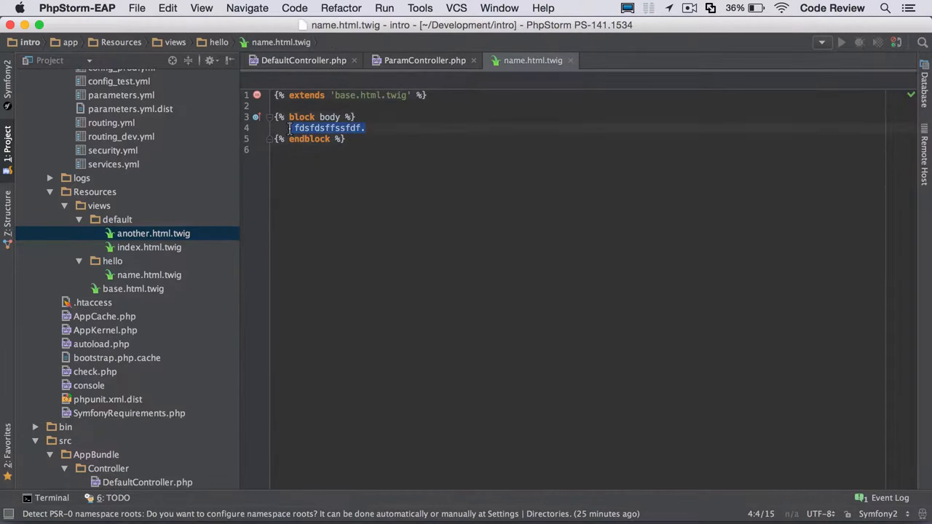
pyautogui.write('<h1>Hello</h1>')
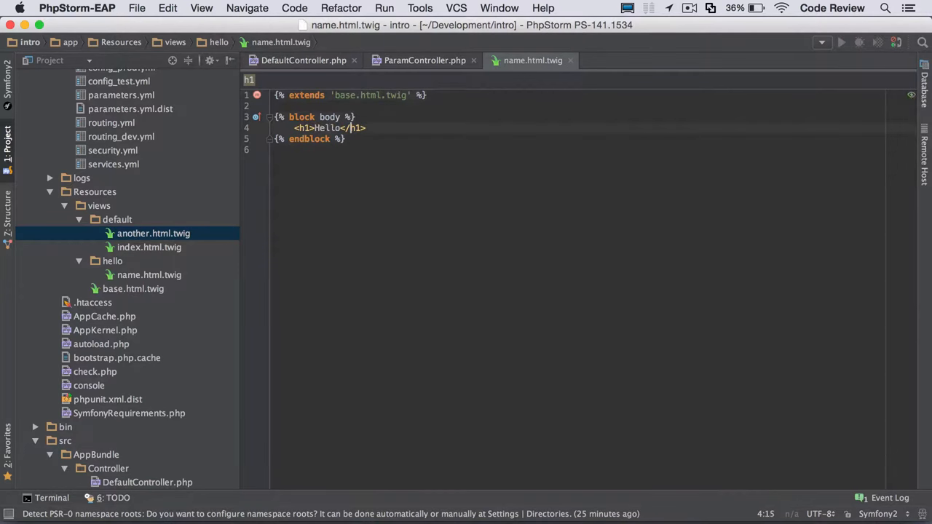
pyautogui.write('<p>hi </p>')
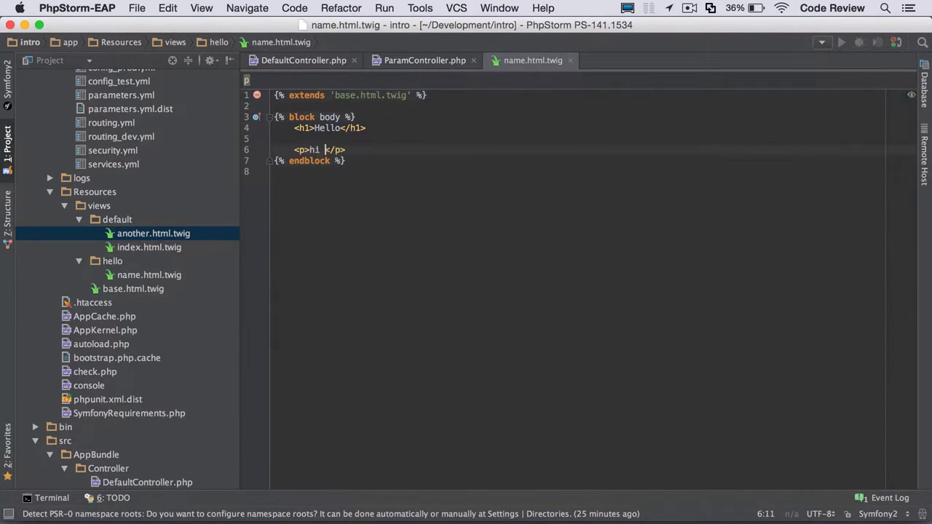
pyautogui.write('{{}}')
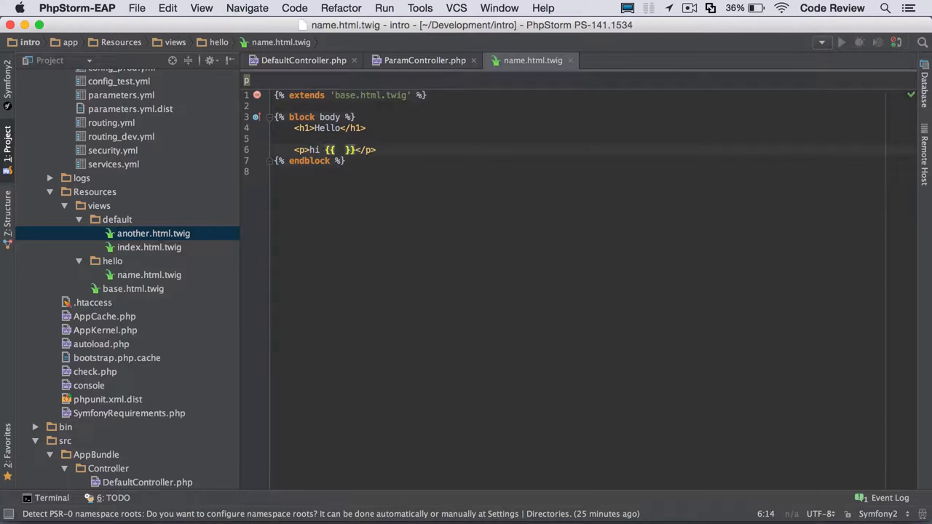
pyautogui.write('name')
pyautogui.write('<p>also hello {{ w }}</p>')
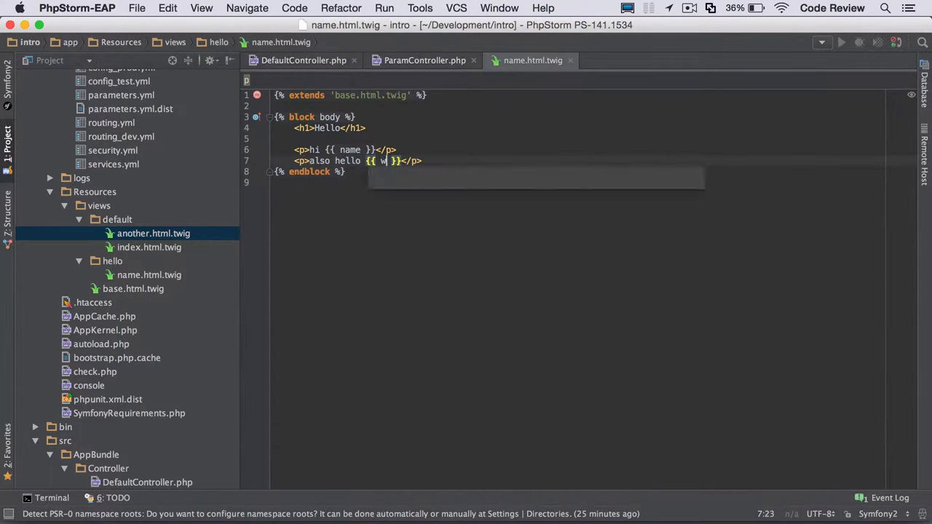
# - Check ParamController's variable names, then add the 'also hello {{ other_name }}' paragraph
pyautogui.click(424, 59)
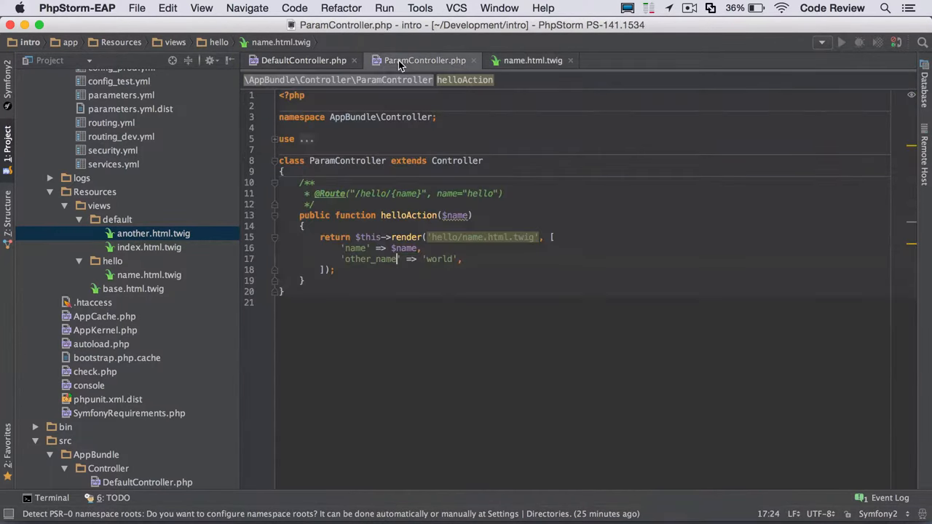
pyautogui.click(532, 61)
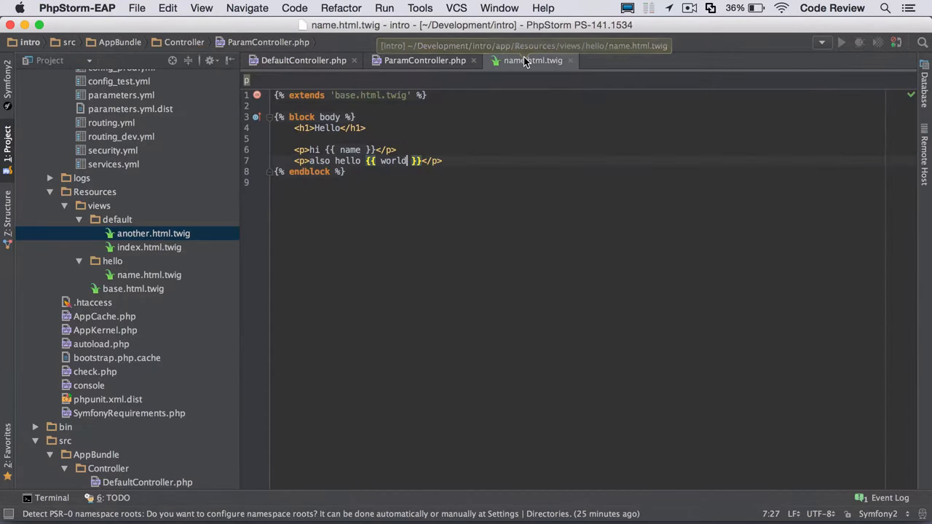
pyautogui.write('other_name')
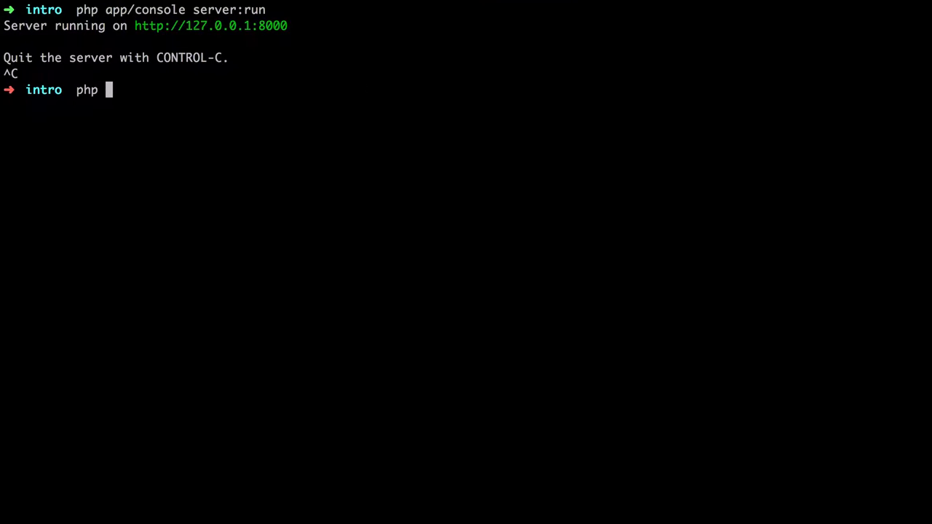
# - Run php app/console debug:router to list the project's routes
pyautogui.write('app/console')
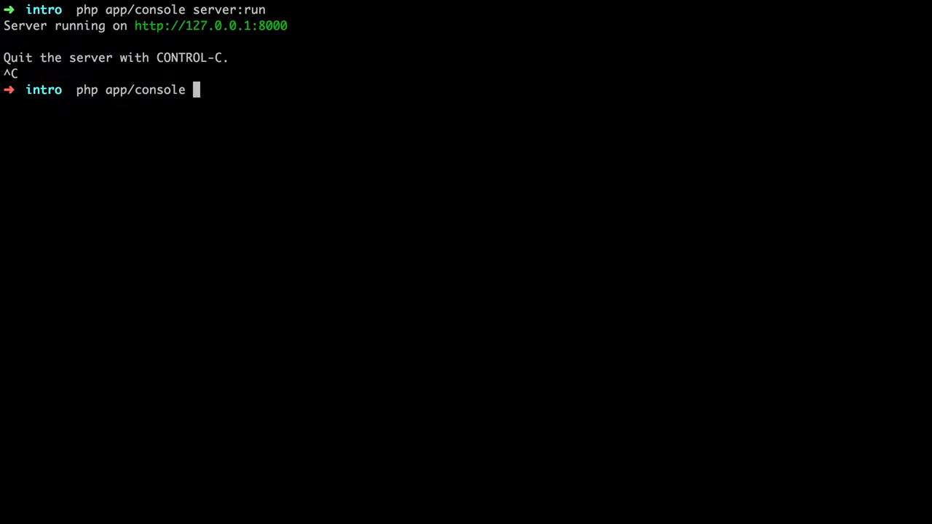
pyautogui.write('debug:rout')
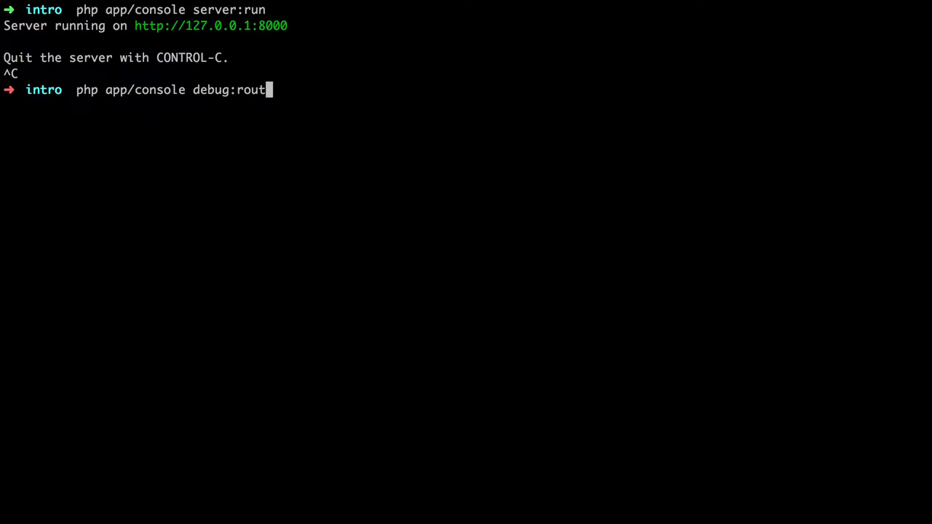
pyautogui.press('Return')
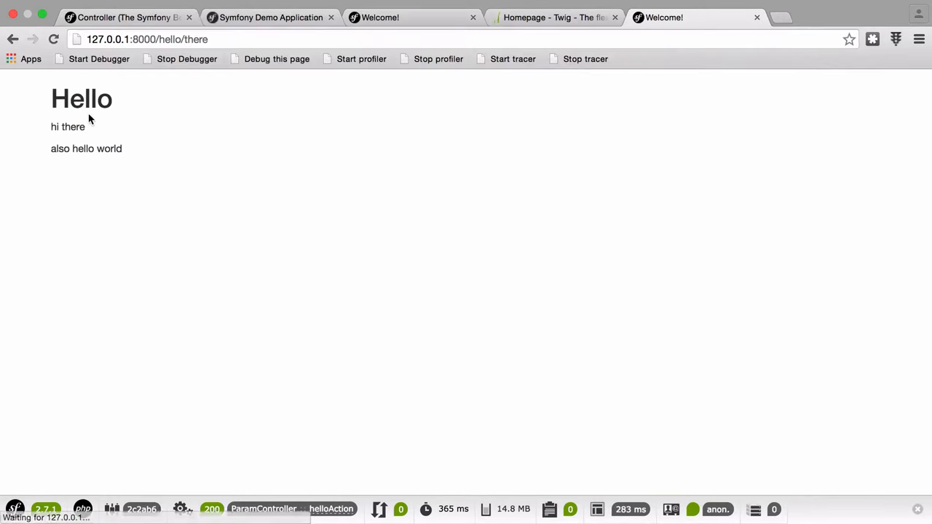
pyautogui.moveTo(142, 150)
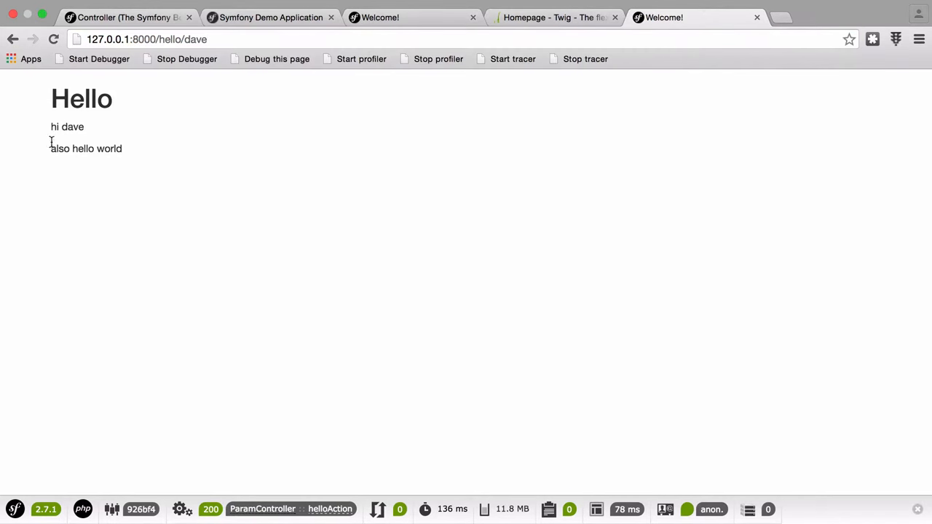
pyautogui.moveTo(248, 165)
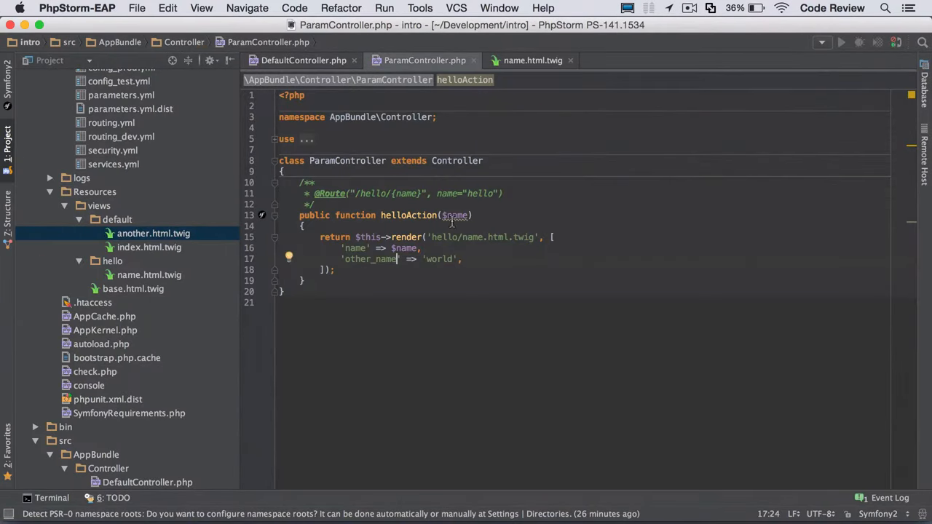
pyautogui.moveTo(454, 214)
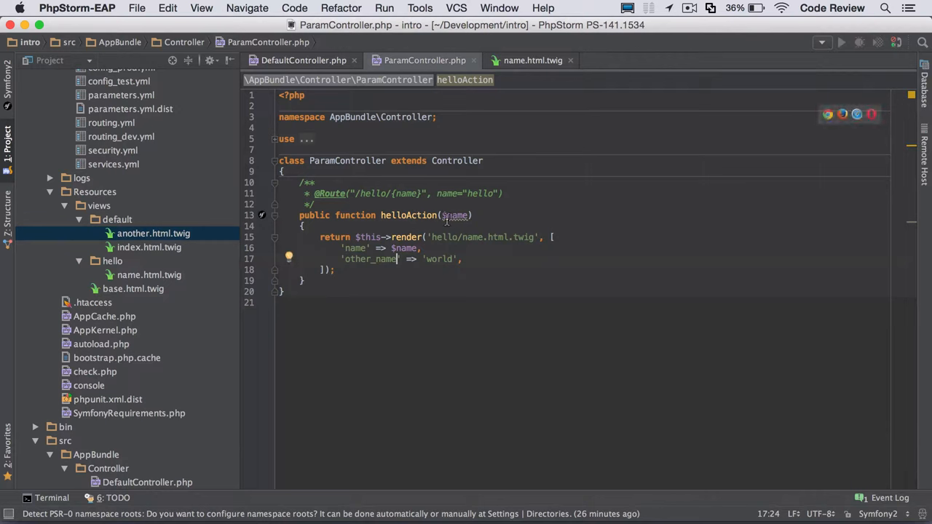
# - Enter aaaa as the new name for $name and the {name} route placeholder
pyautogui.write('aaaa')
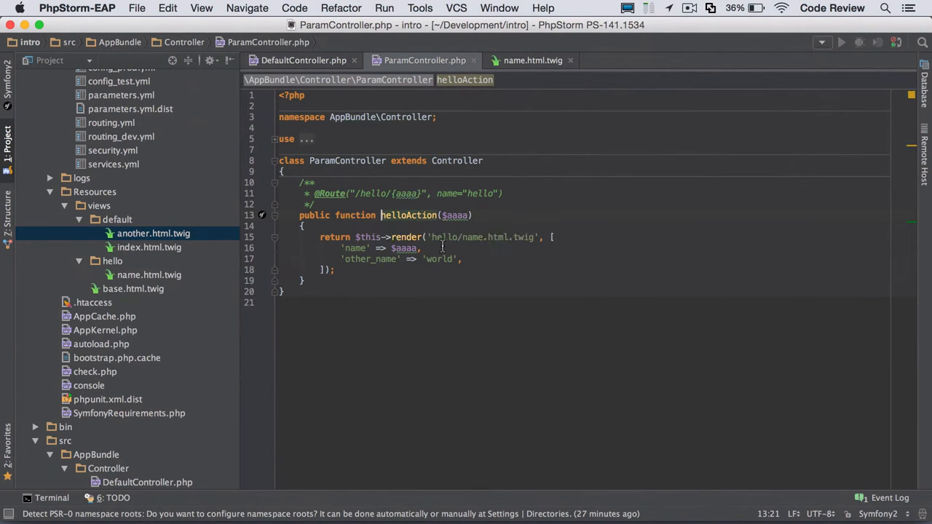
pyautogui.moveTo(453, 215)
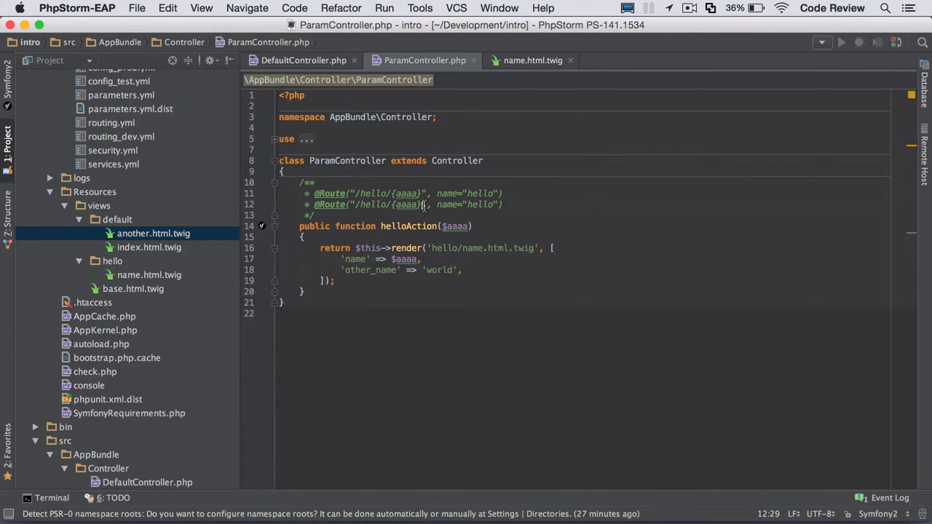
# - Turn the duplicated route into /blog/{blogPostSlug} and rename the argument to $blogPostSlug
pyautogui.write('/blog/')
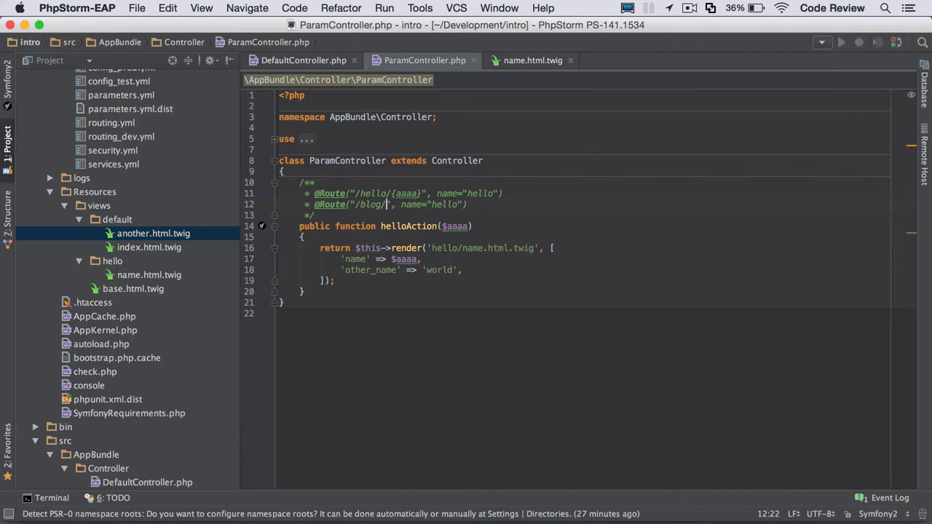
pyautogui.write('my-blog-post-title')
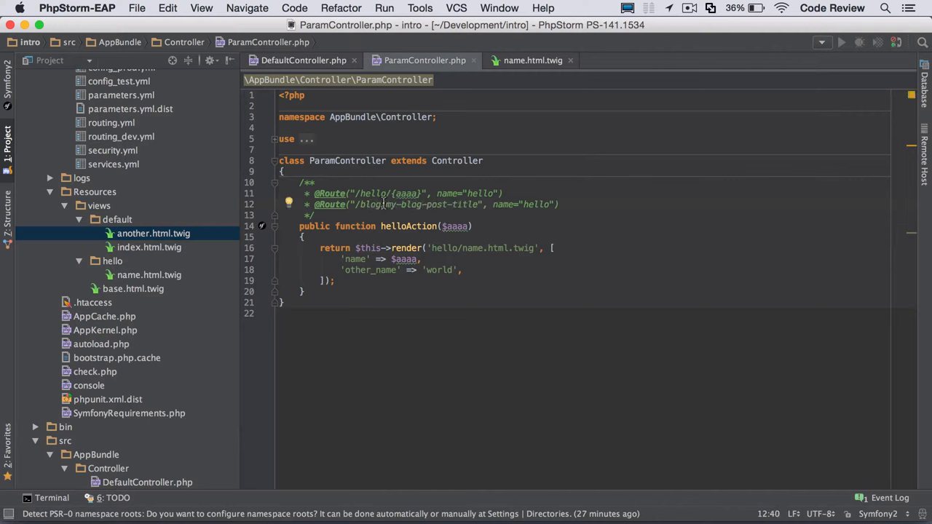
pyautogui.click(393, 205)
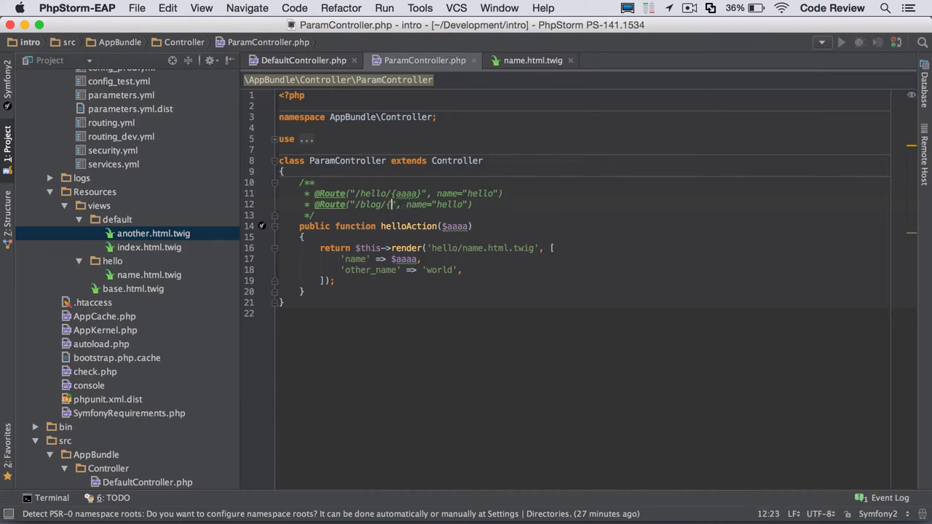
pyautogui.write('blogPostSlug')
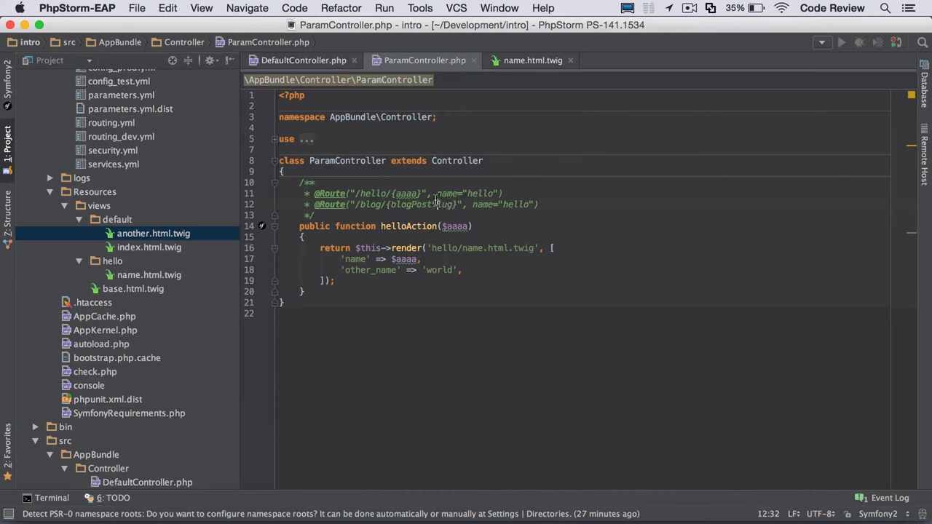
pyautogui.write('blogPostSlug')
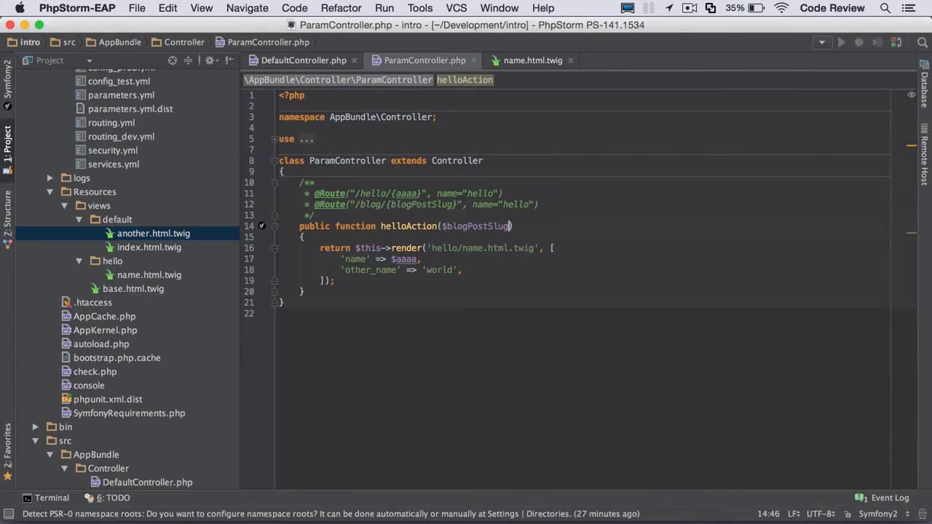
pyautogui.press('Return')
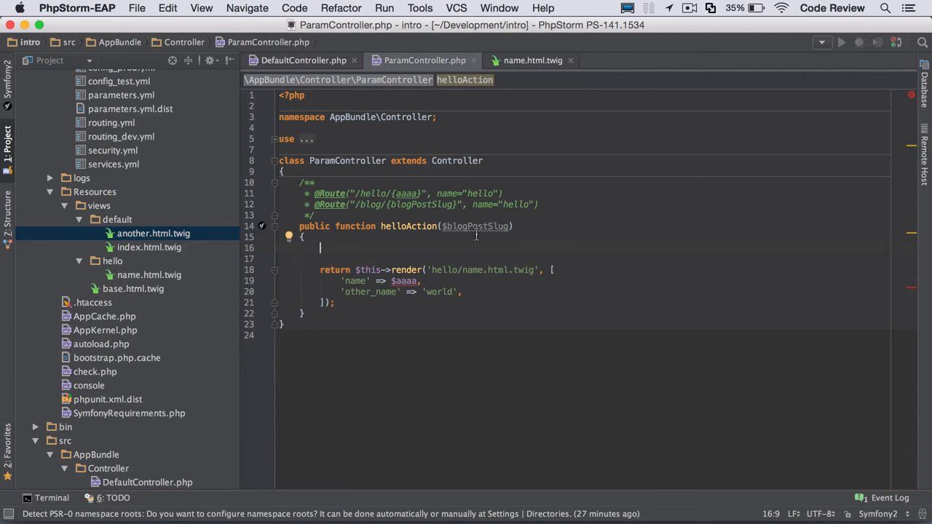
pyautogui.moveTo(473, 251)
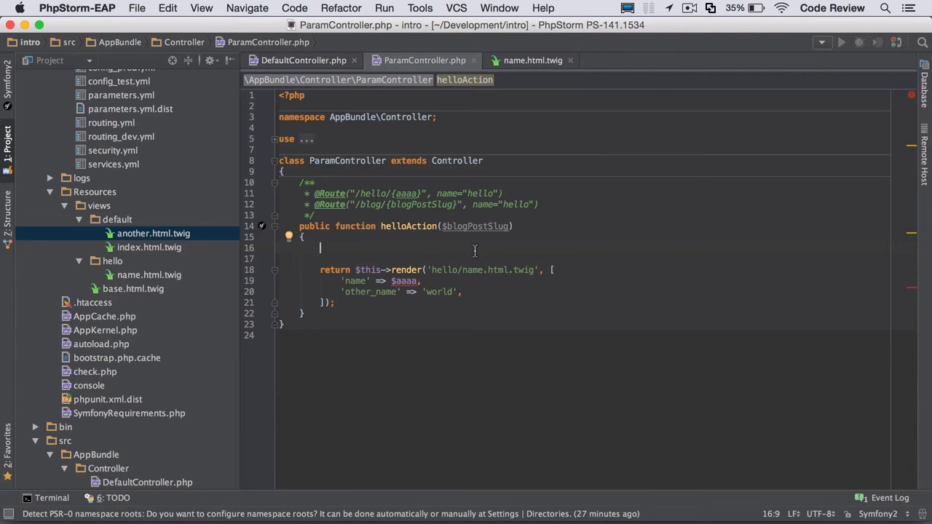
pyautogui.moveTo(404, 281)
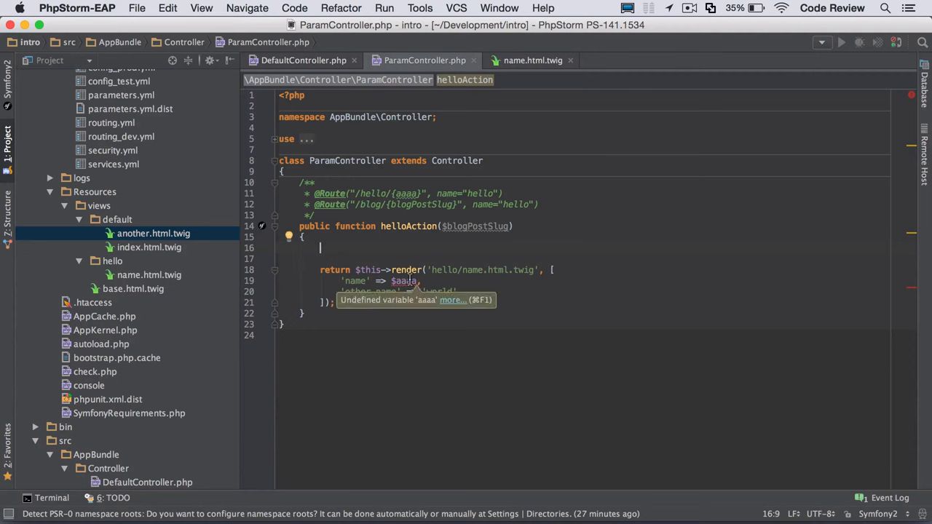
pyautogui.moveTo(541, 322)
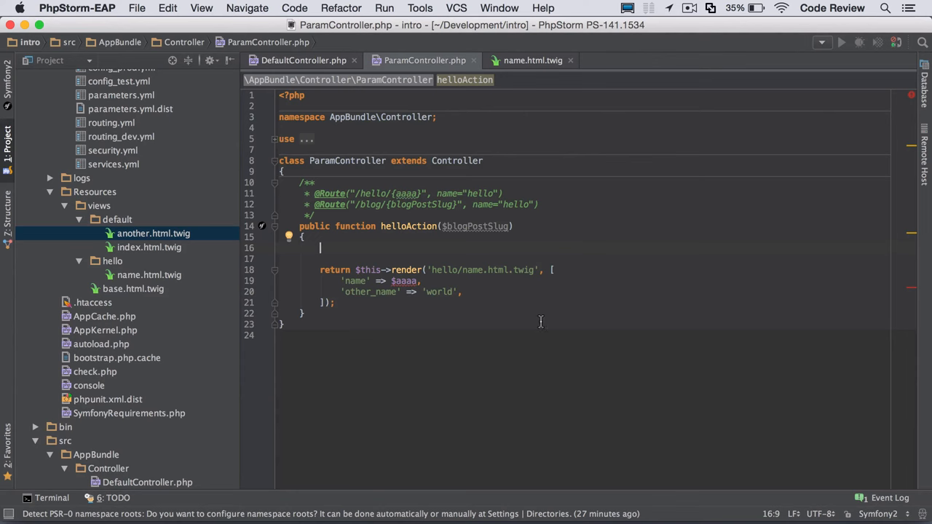